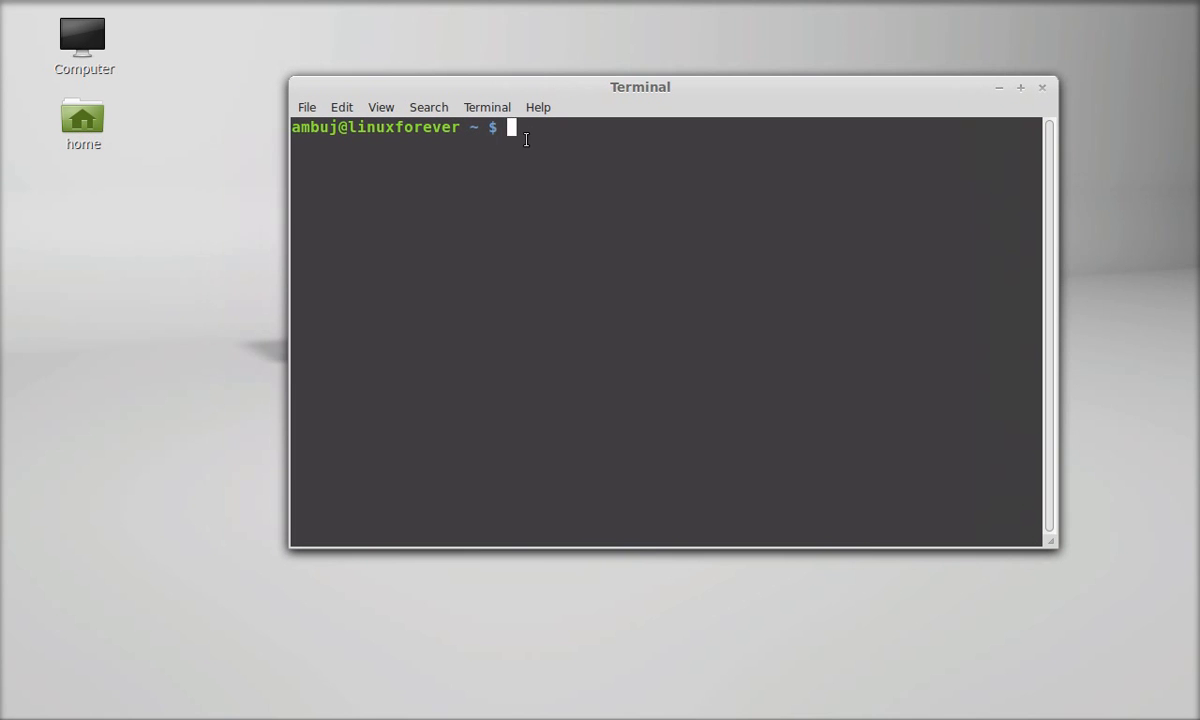
mouse_move(530, 150)
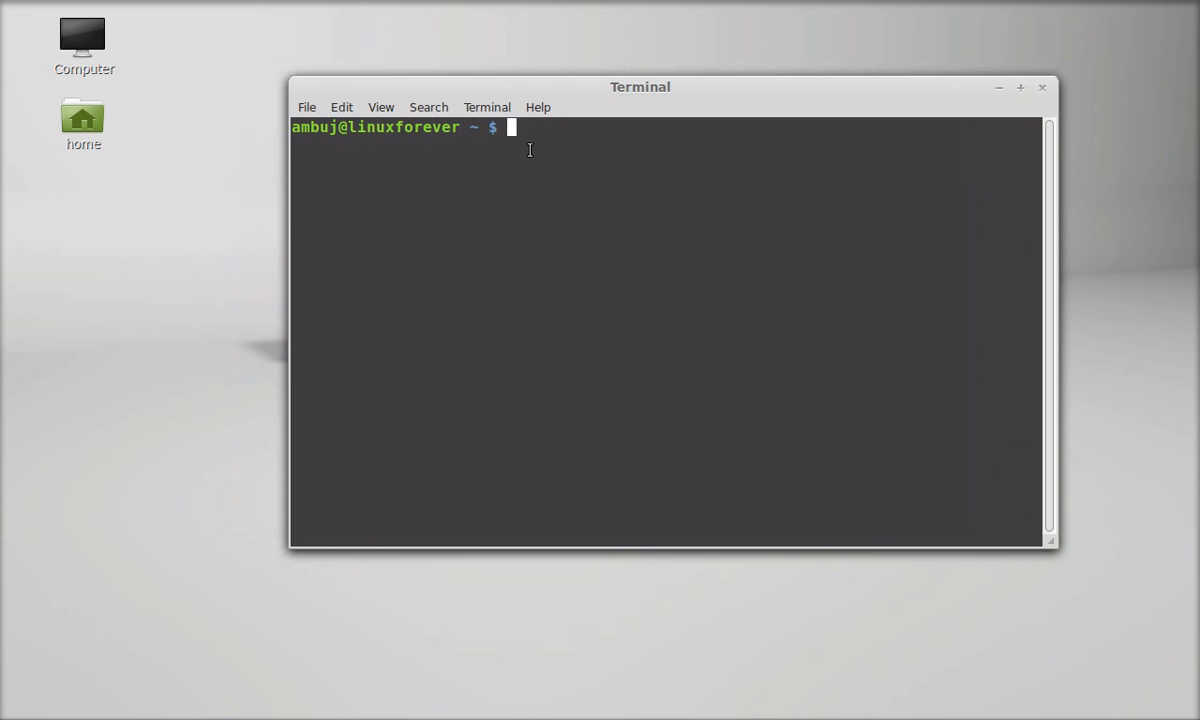
Change into the Desktop directory with cd Desktop, then begin a cat command
type("cd Des")
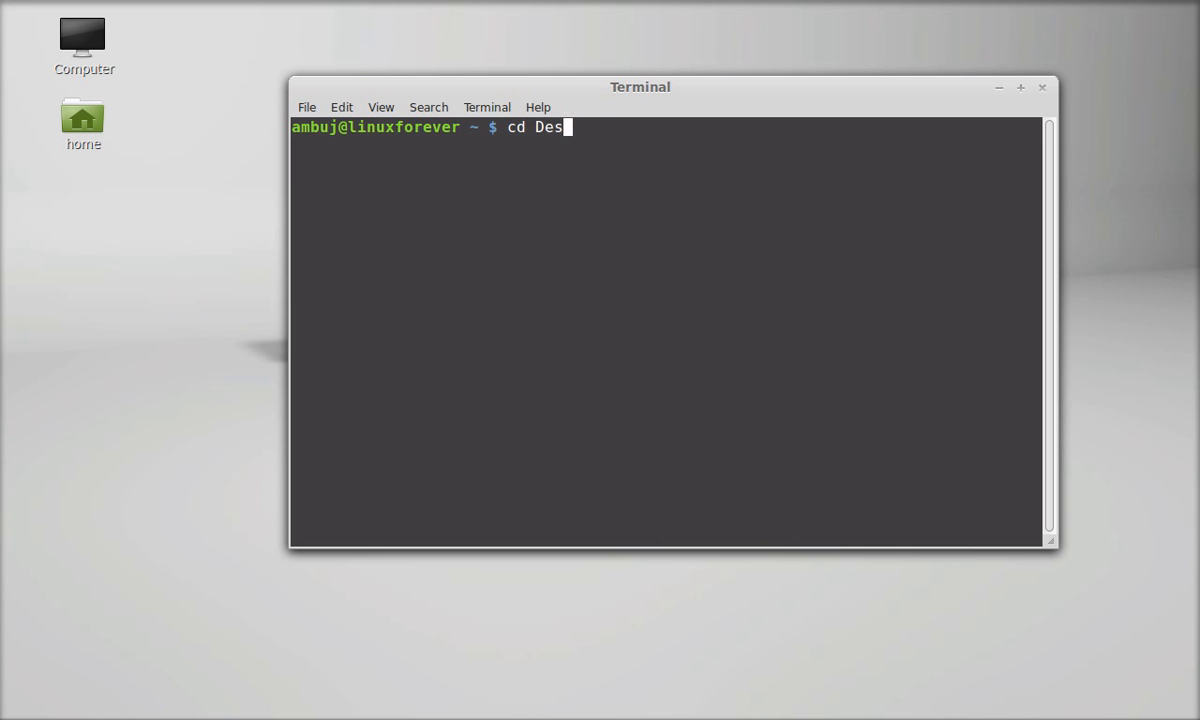
type("ktop")
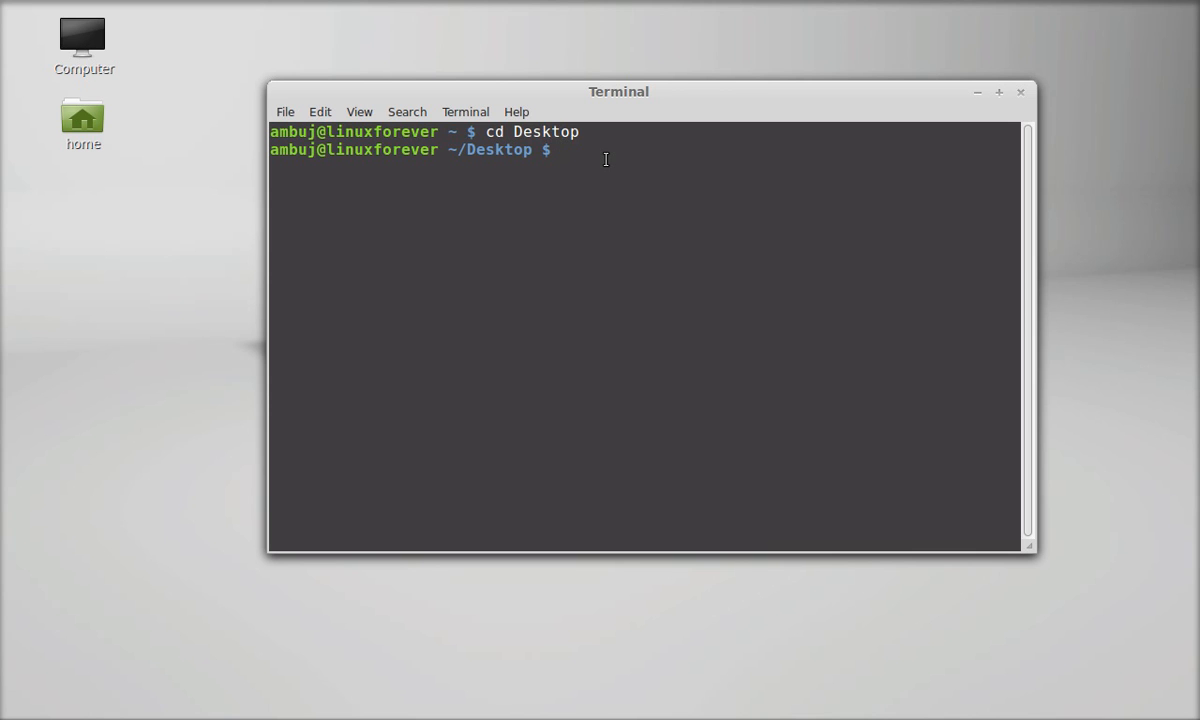
type("cat")
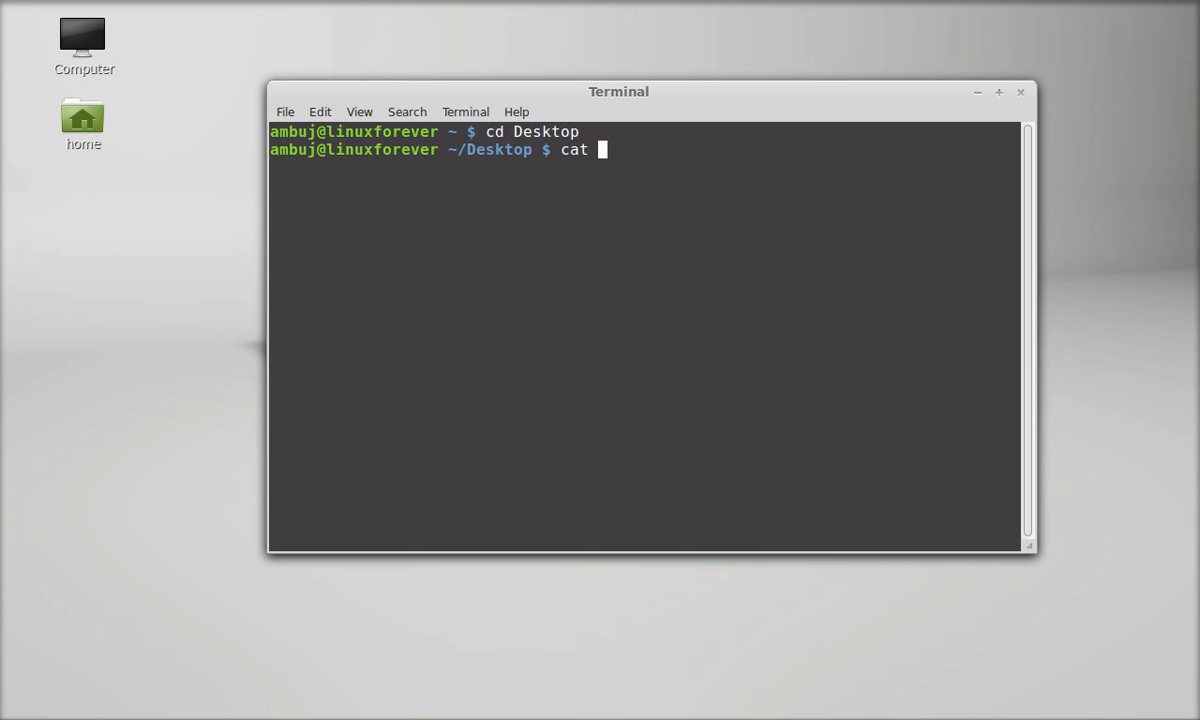
Redirect cat into file1 so text can be written to it
type(">")
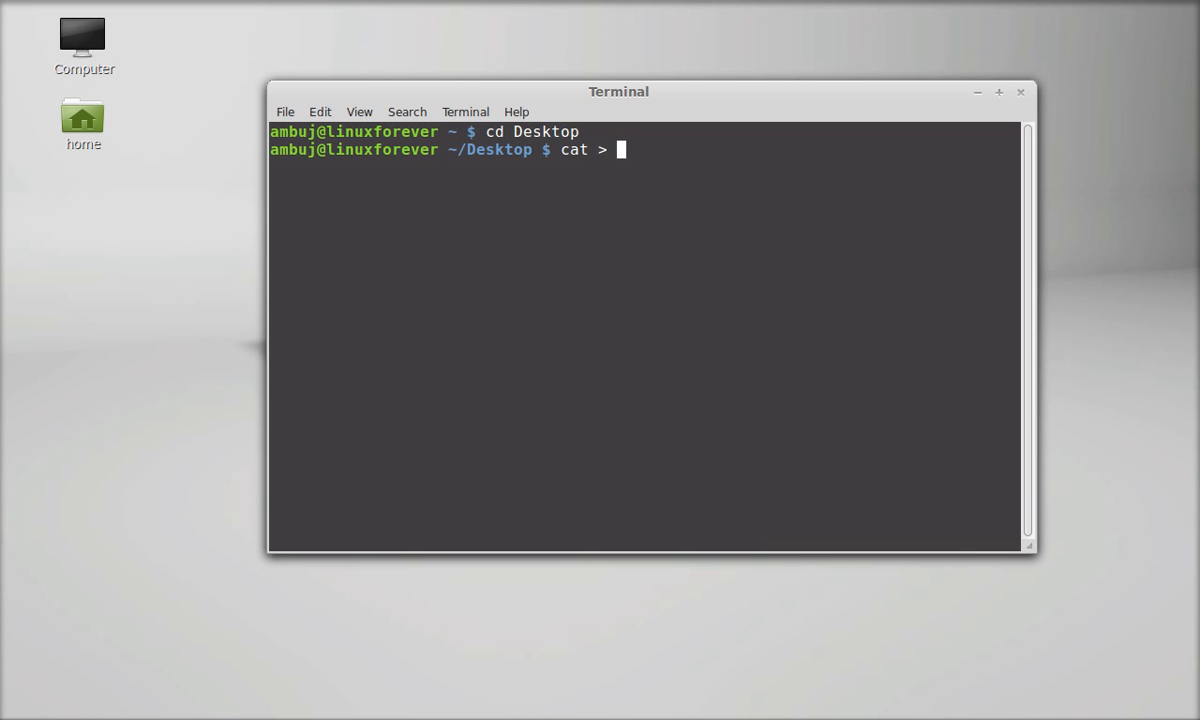
type("fil")
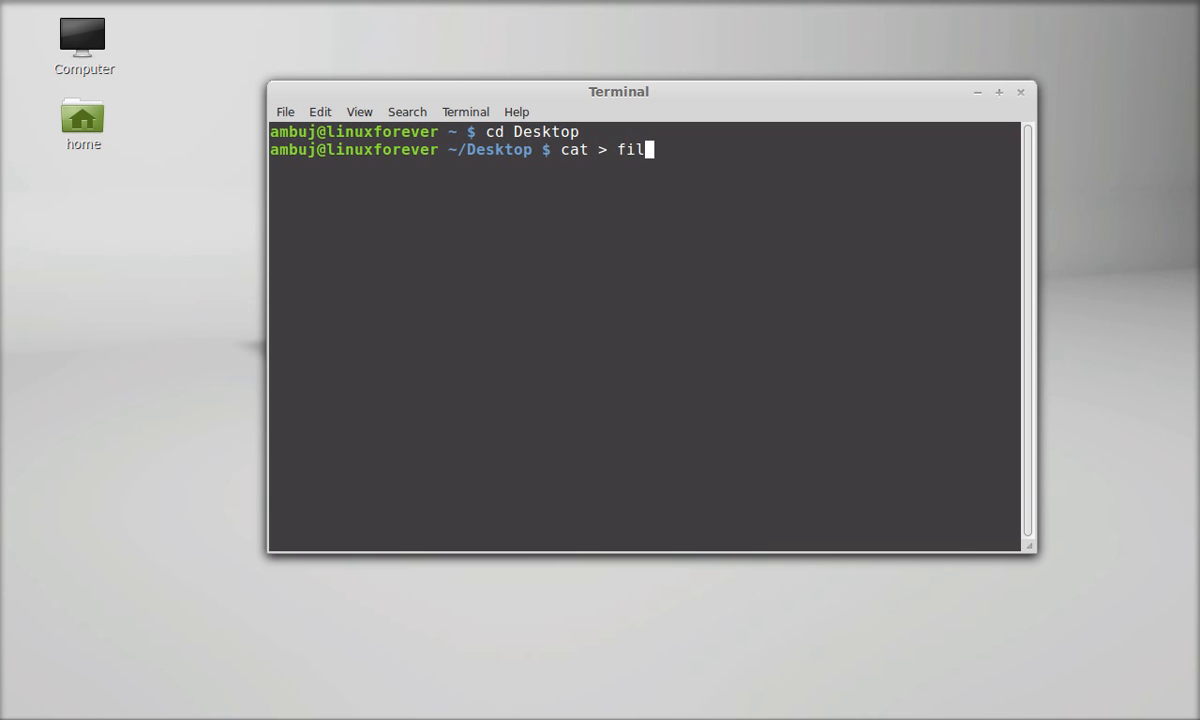
type("e1")
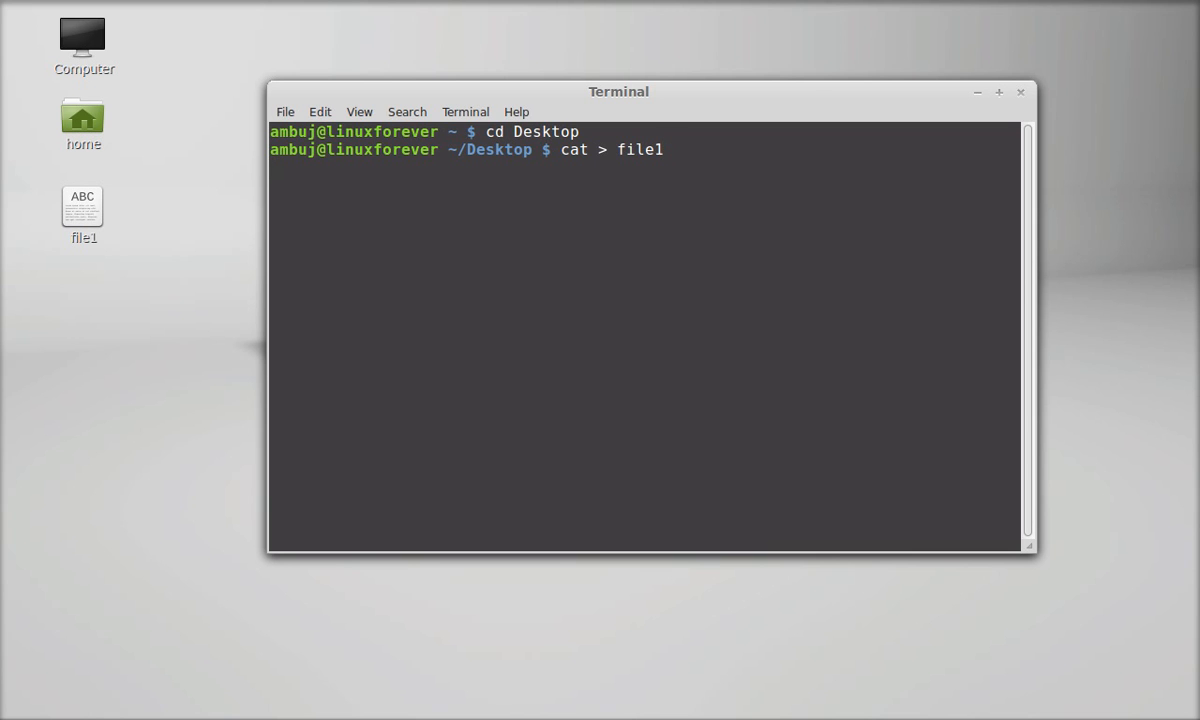
key("Return")
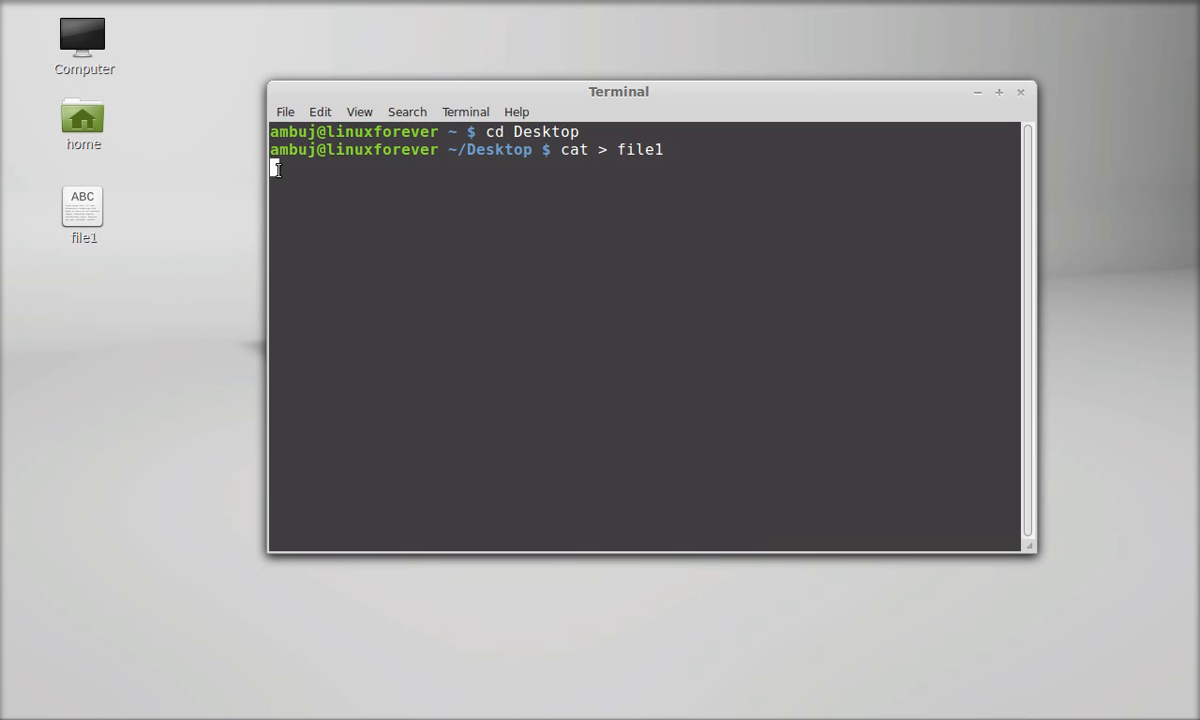
mouse_move(312, 178)
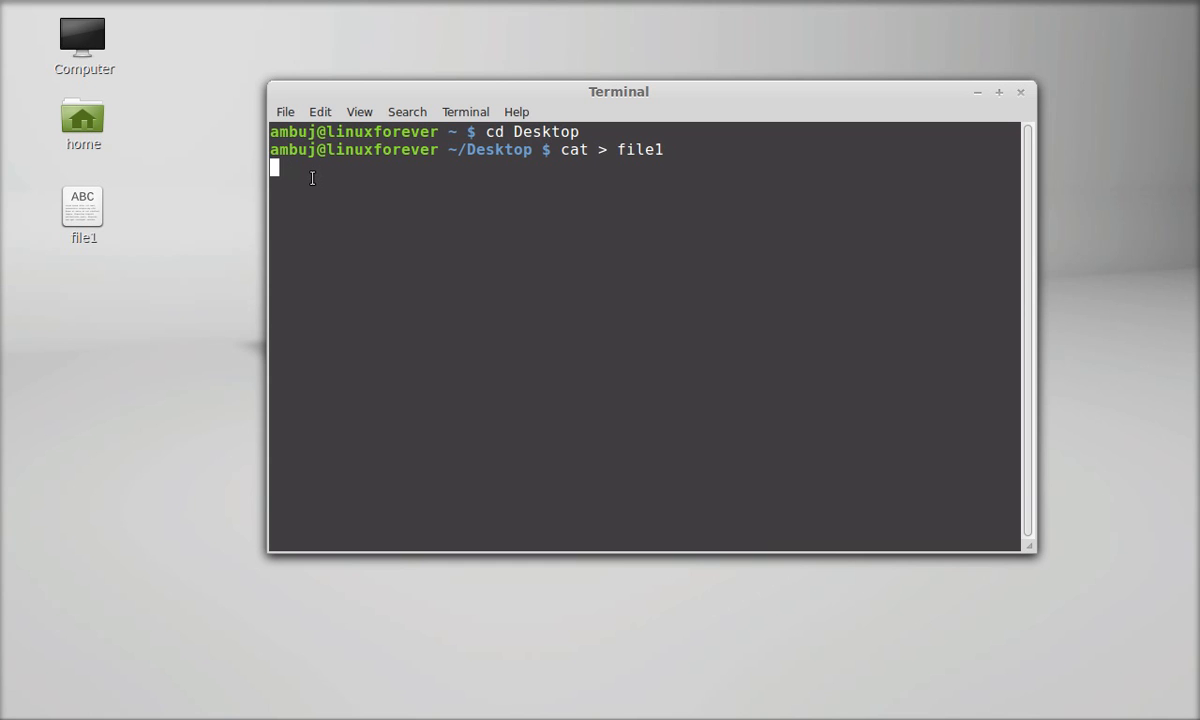
Write 'Hello World. This is a test file' into file1 and save it with Ctrl+D
type("H")
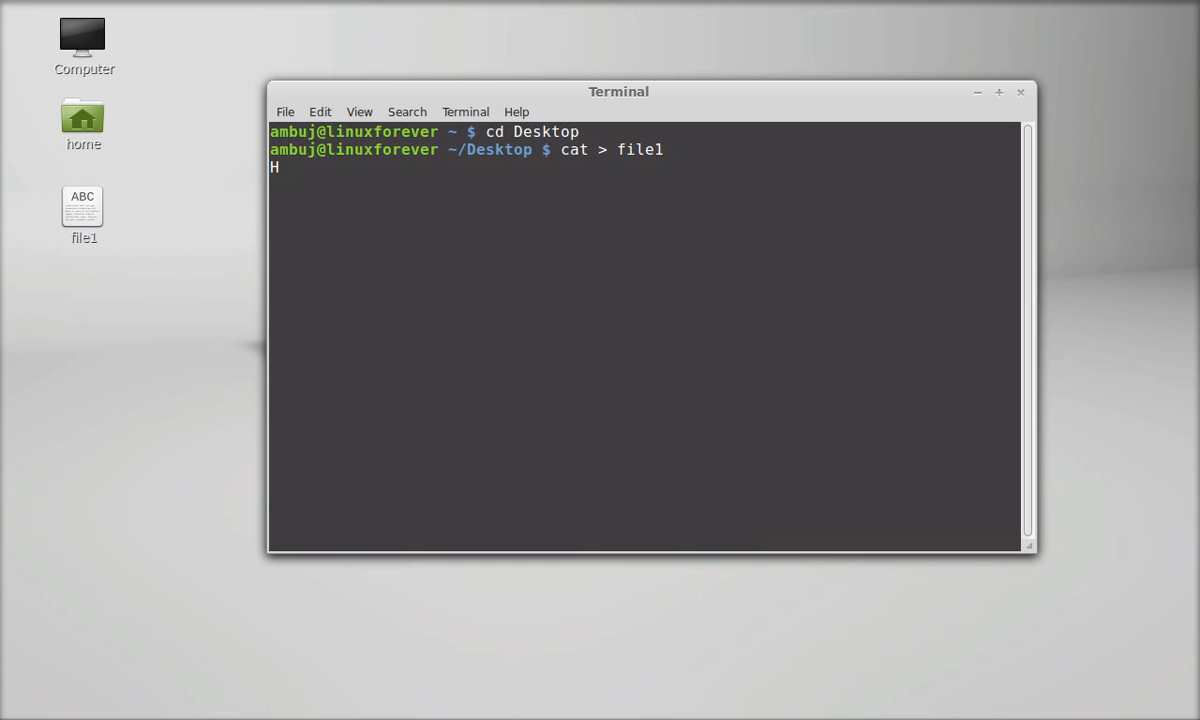
type("ello Worl")
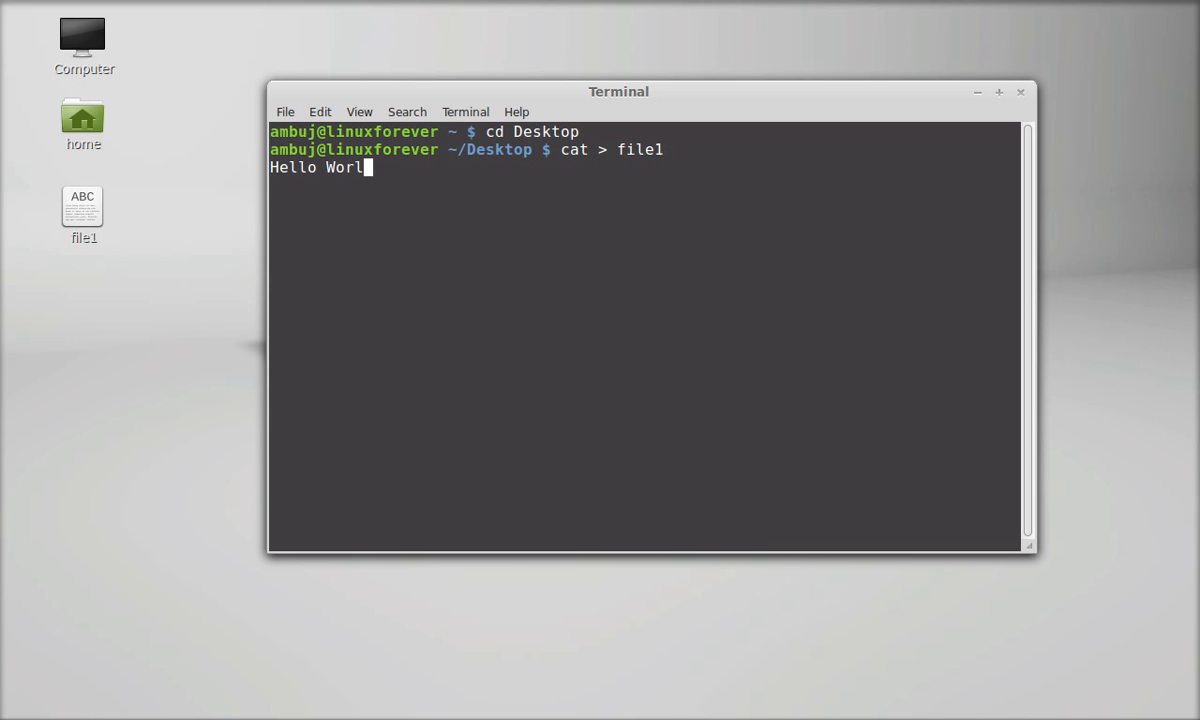
type("d.")
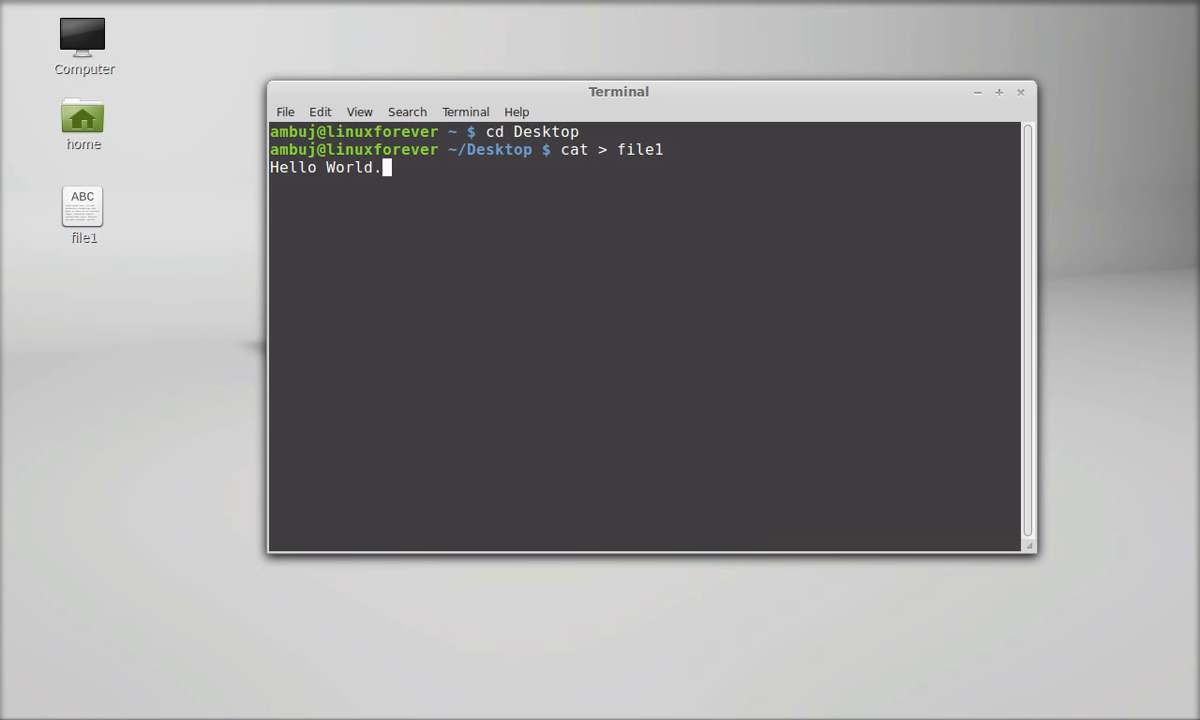
type("This is")
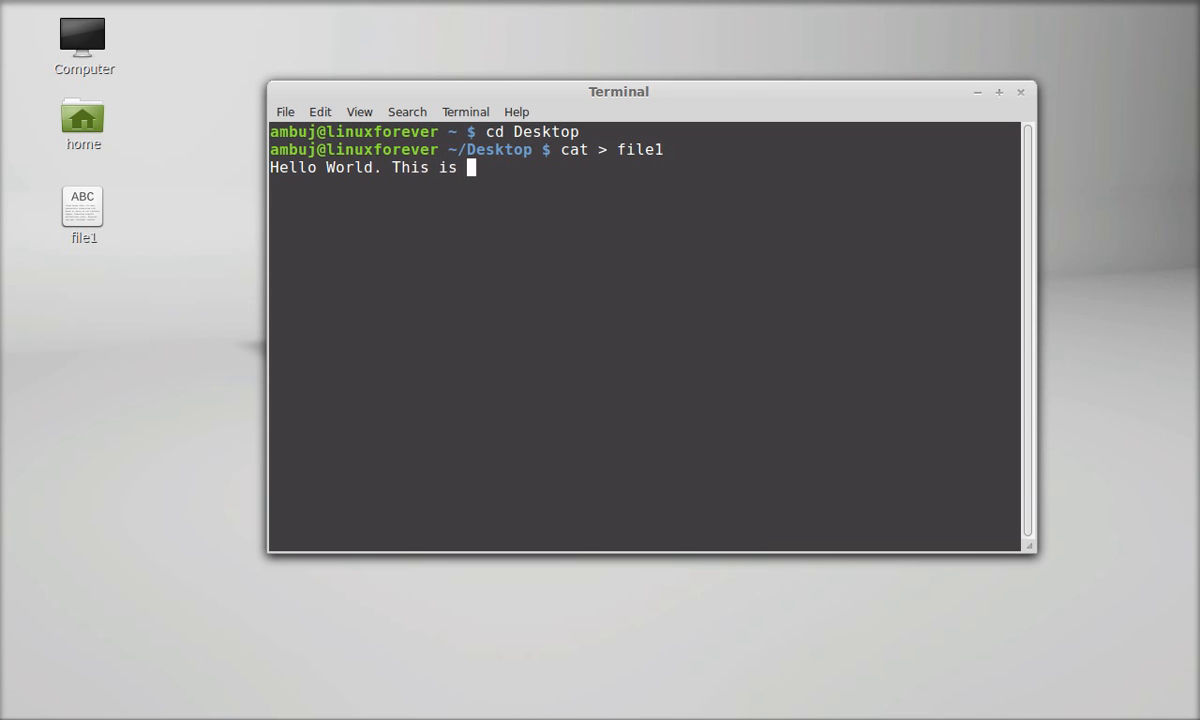
type("a test")
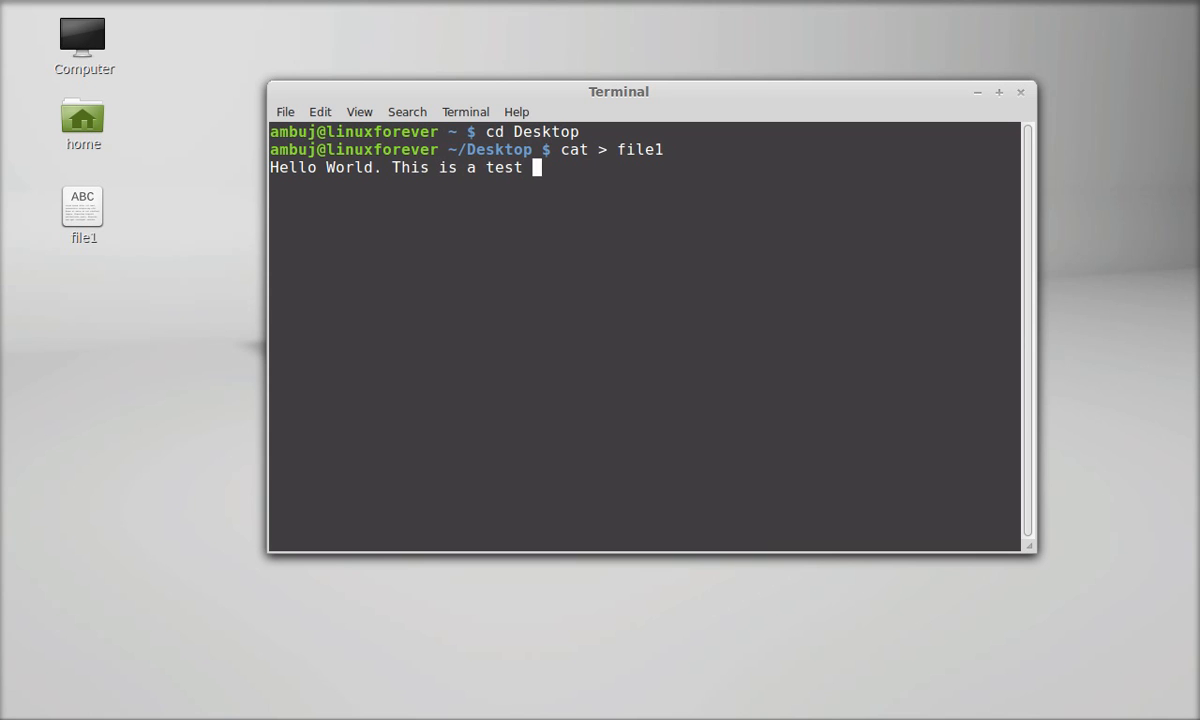
type("file")
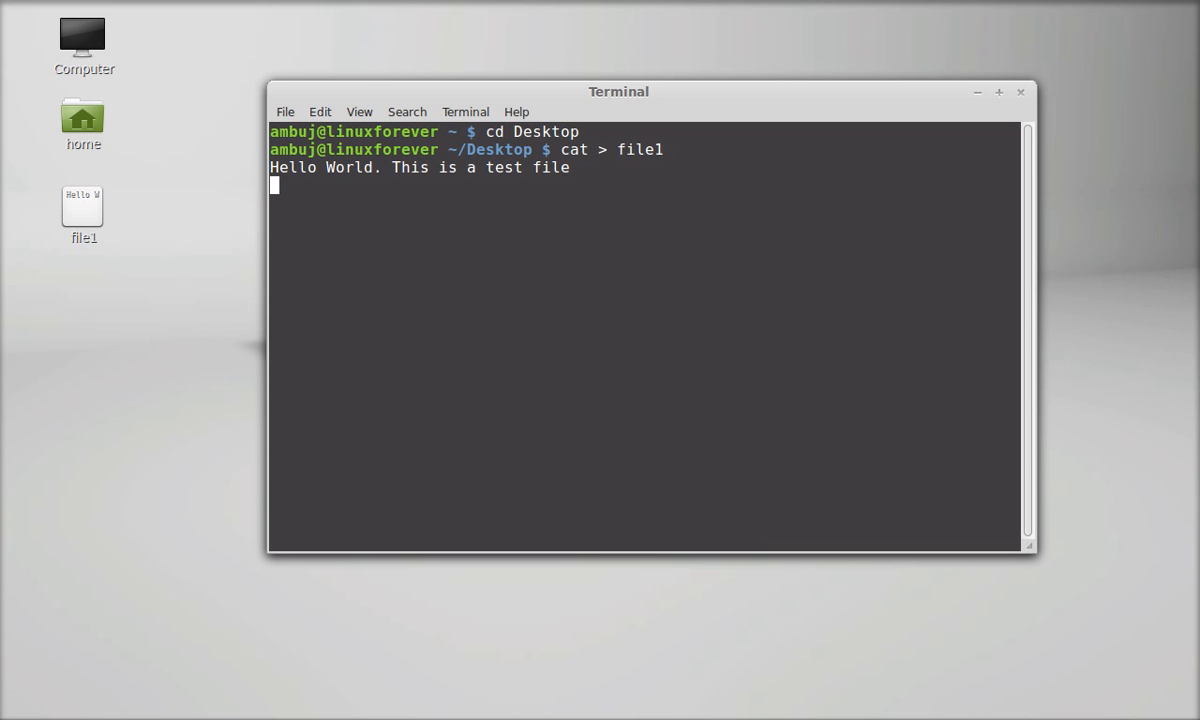
key("ctrl+d")
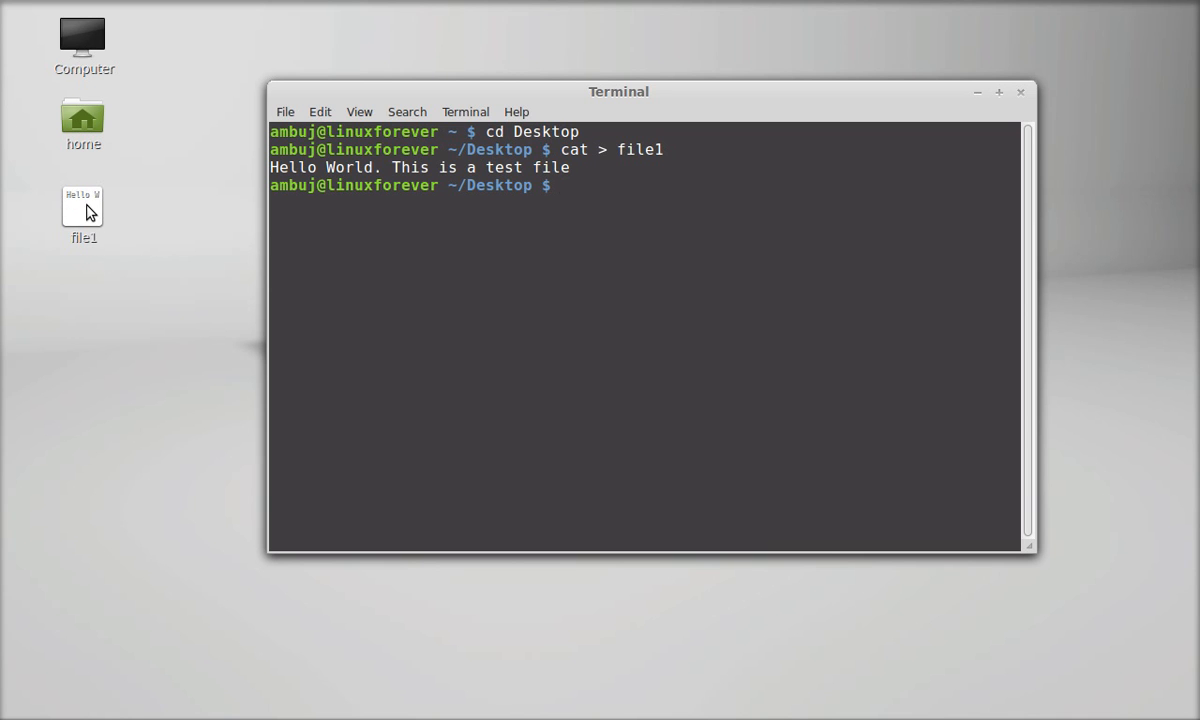
double_click(82, 200)
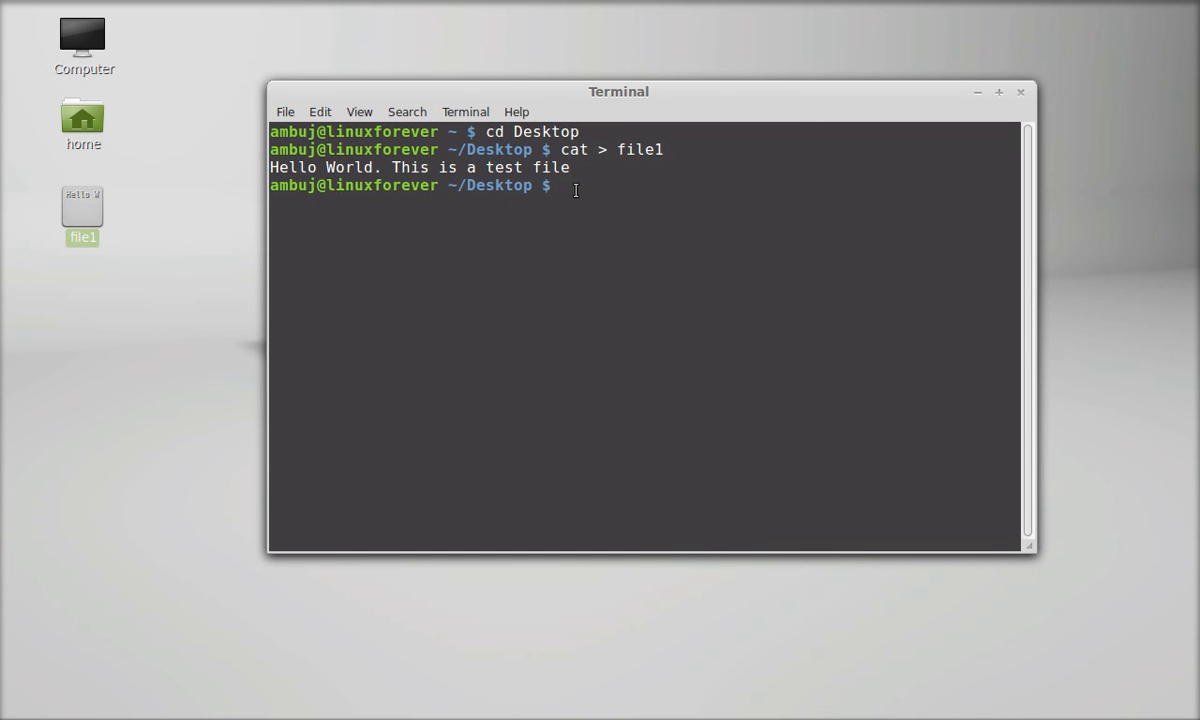
Display file1 with cat file1, then begin typing gedit, correcting the typo
type("cat")
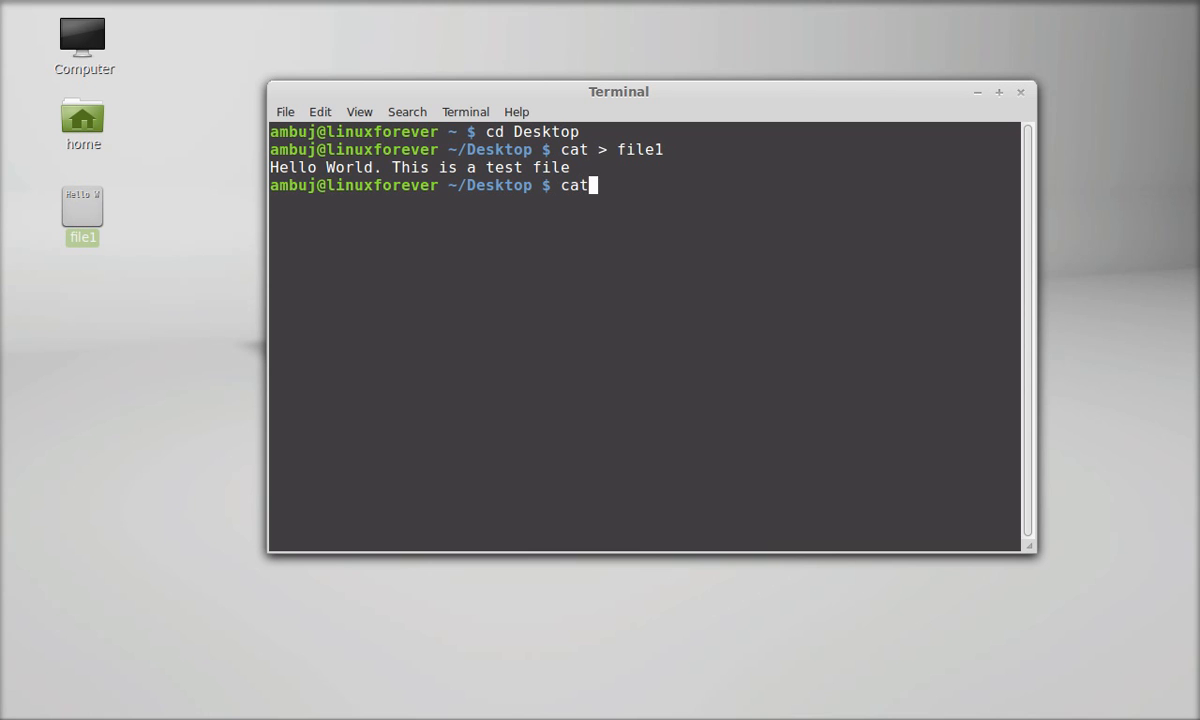
type("file1")
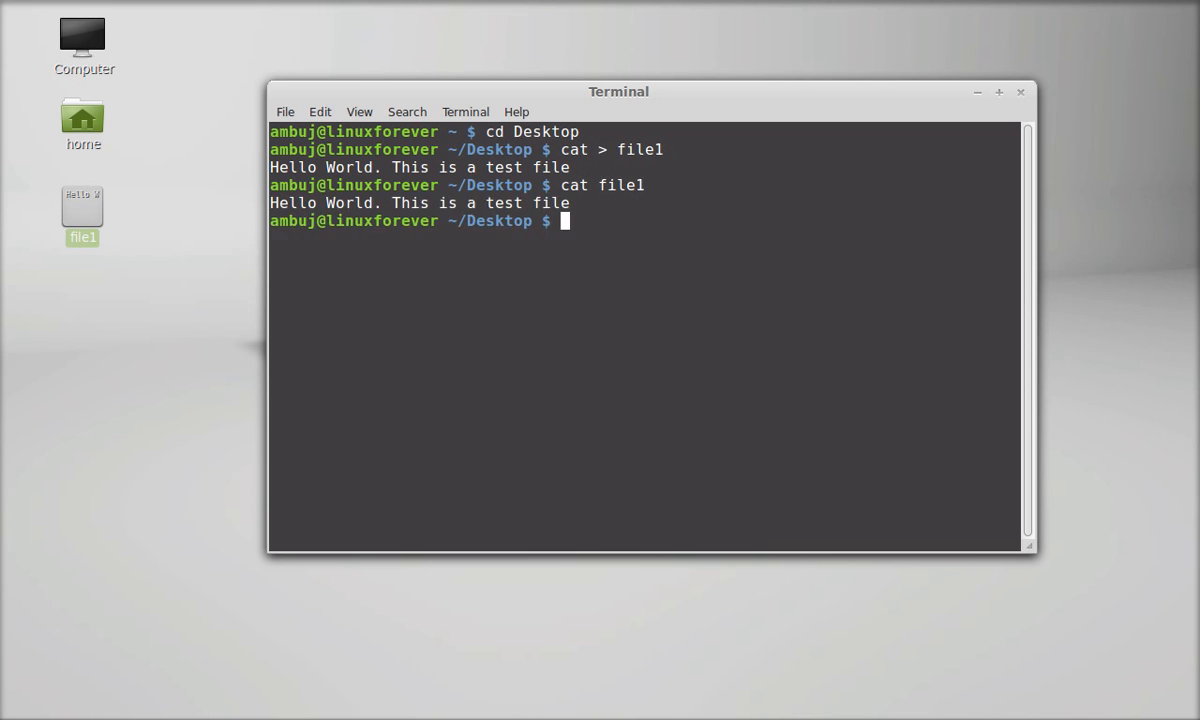
mouse_move(596, 200)
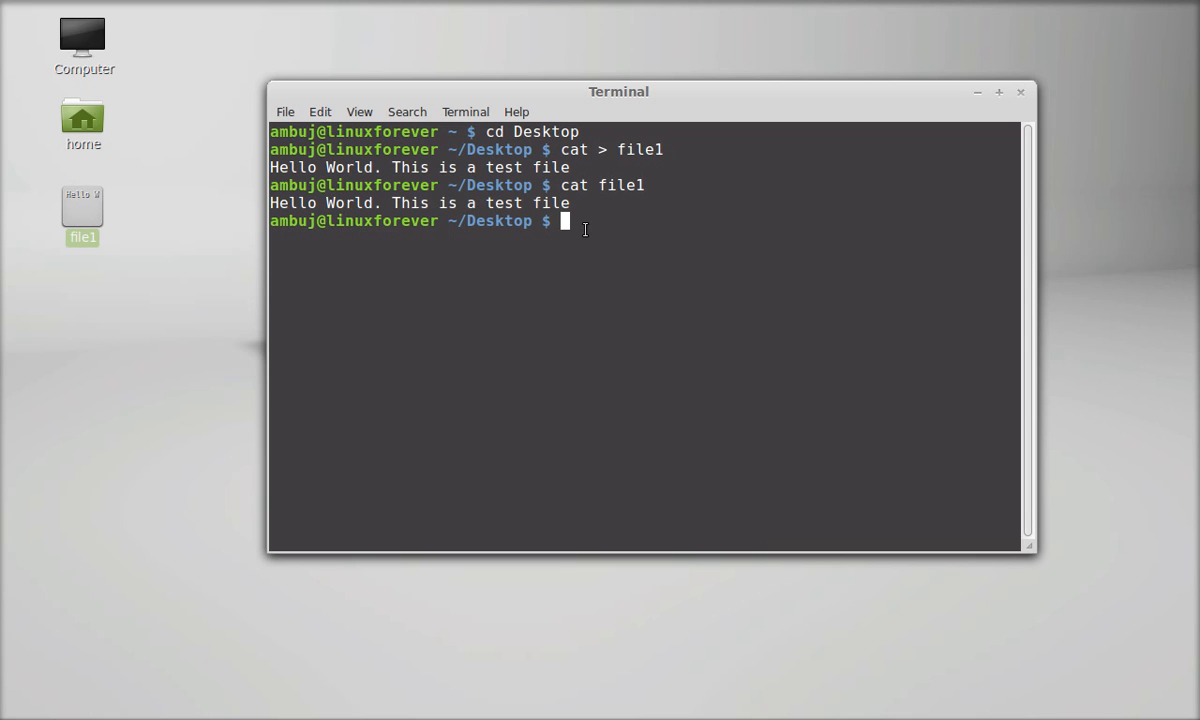
type("gee")
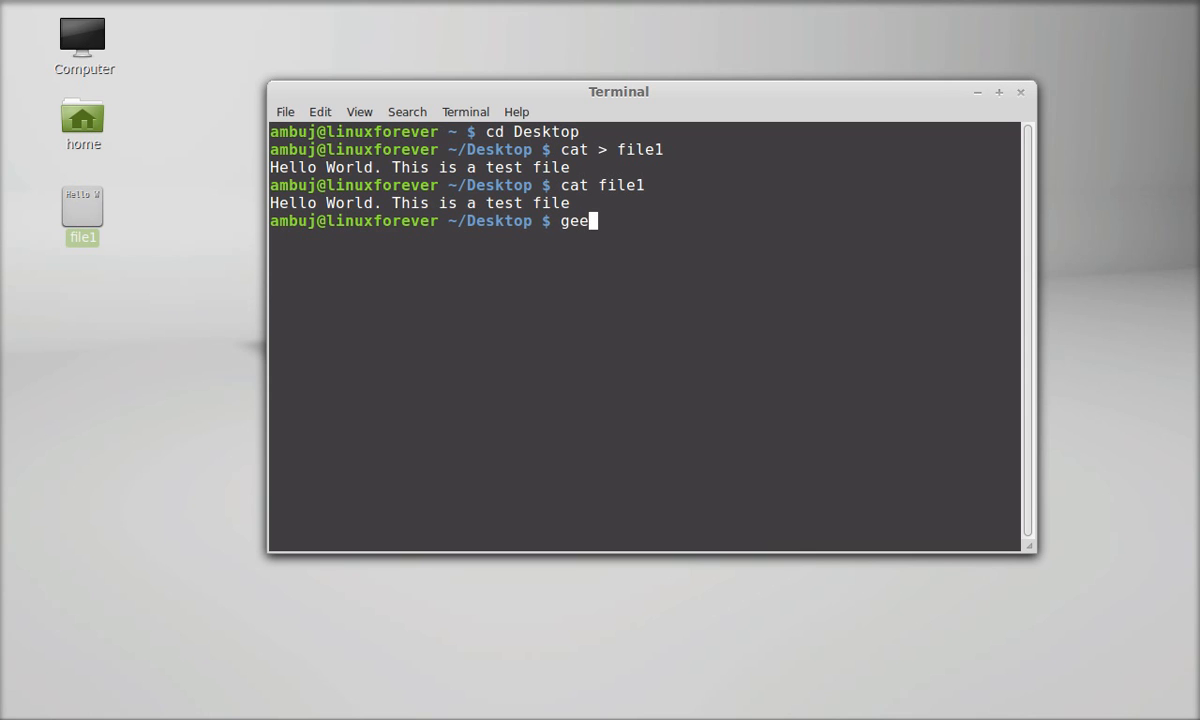
key("BackSpace")
type("dit")
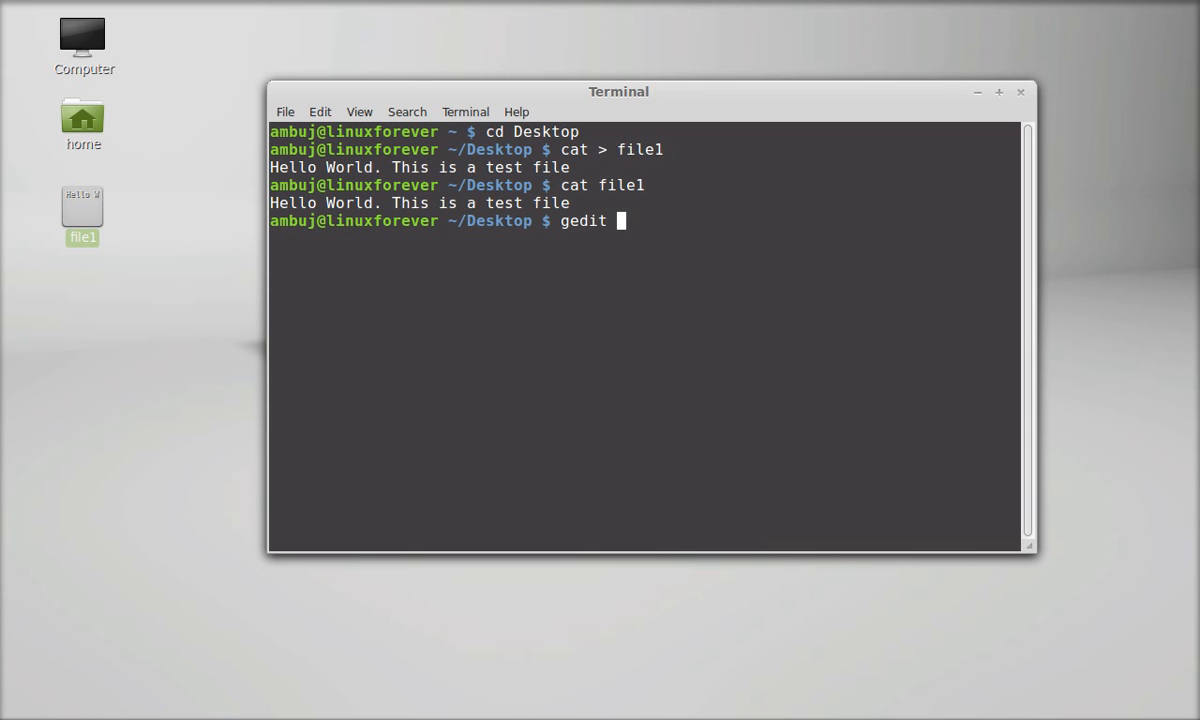
Open file1 in gedit to view its single Hello World line
type("file")
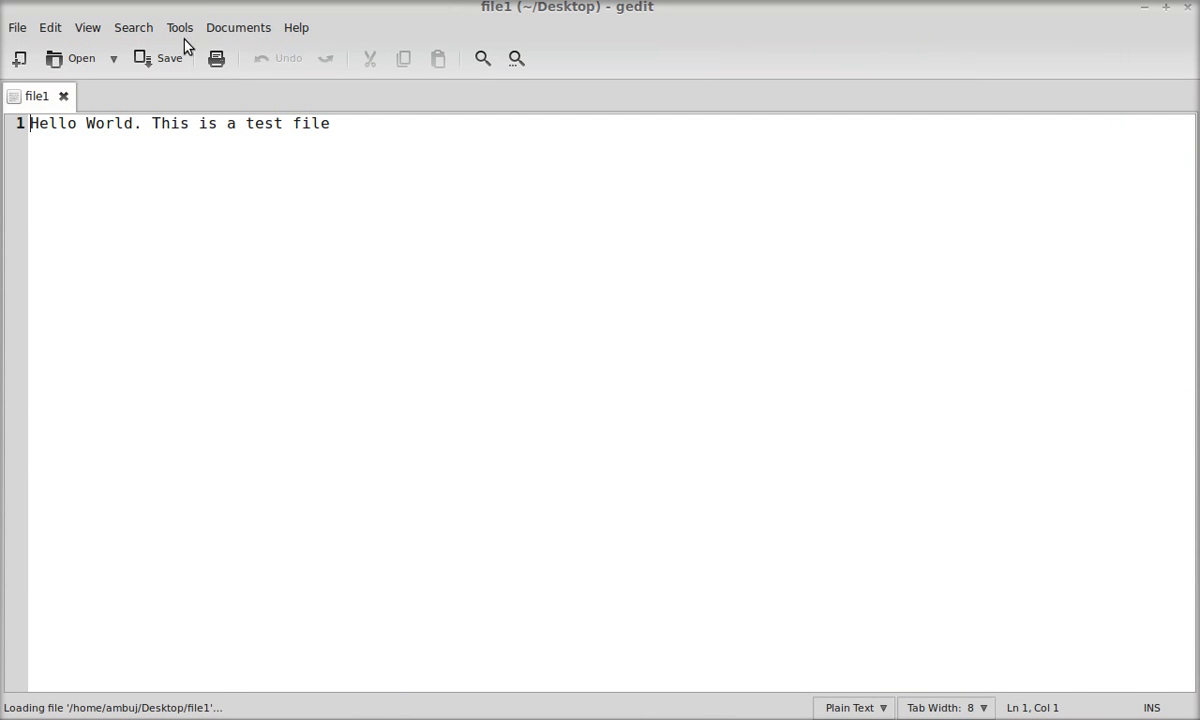
mouse_move(896, 20)
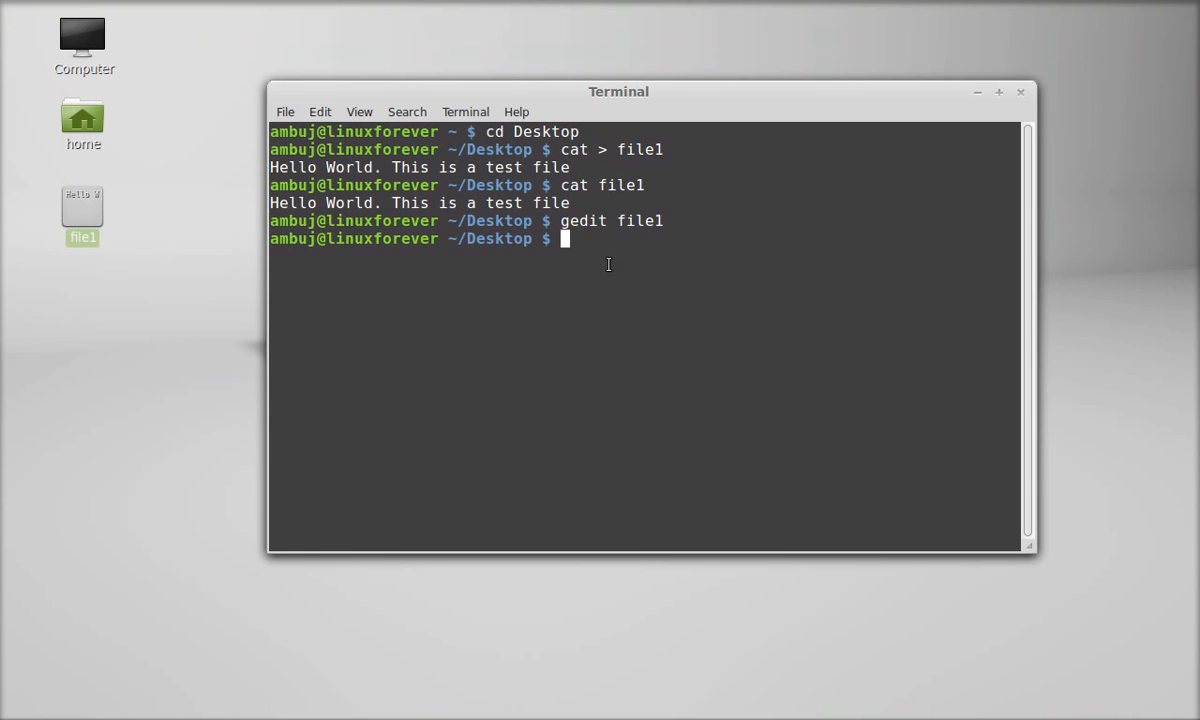
mouse_move(582, 240)
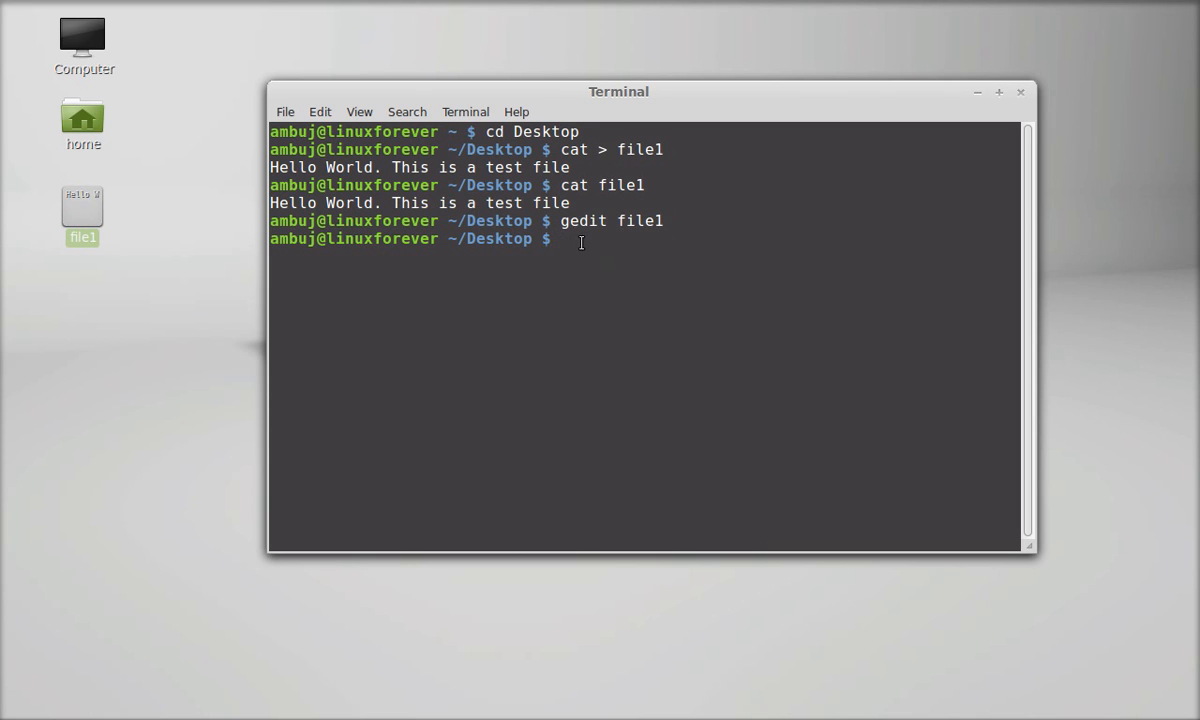
Create an empty file2 with cat > file2 and end input immediately
type("cat")
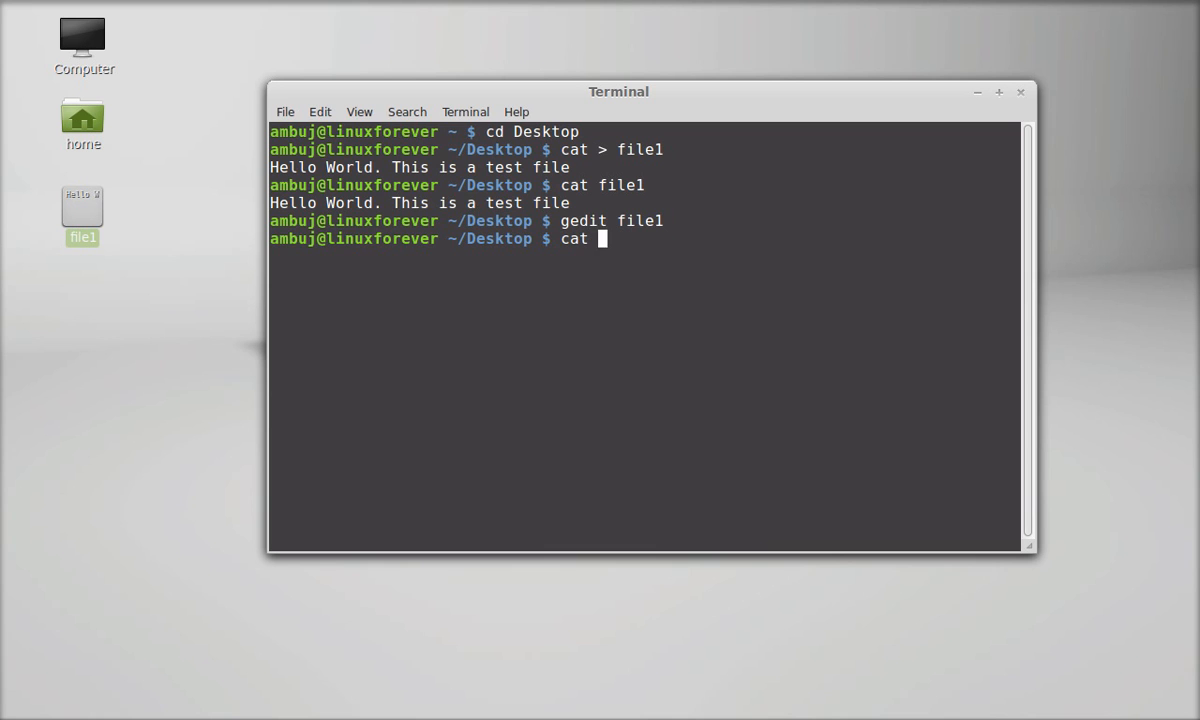
type("> f")
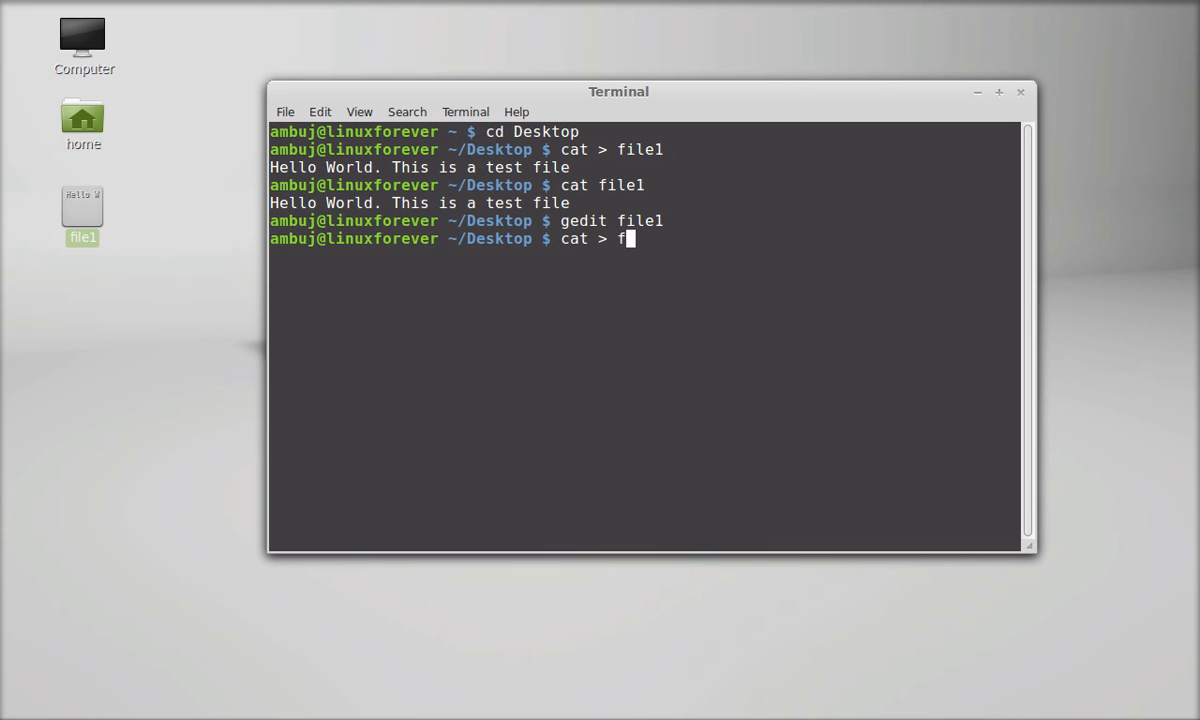
type("ile2")
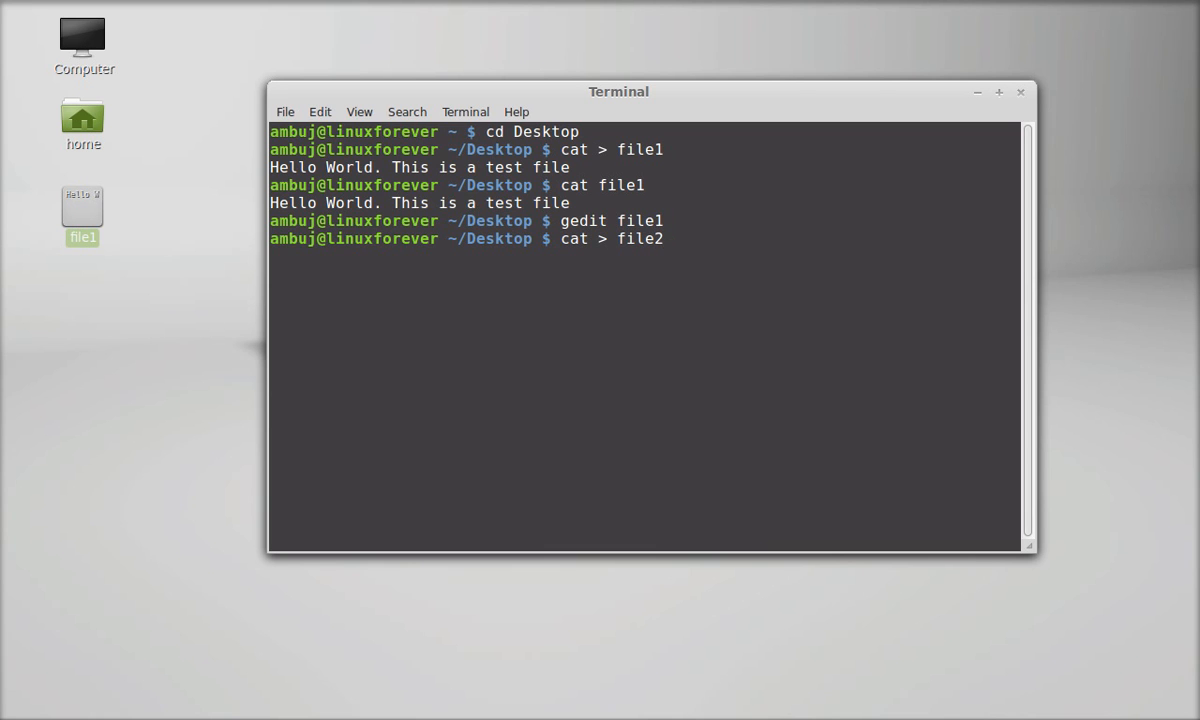
key("Return")
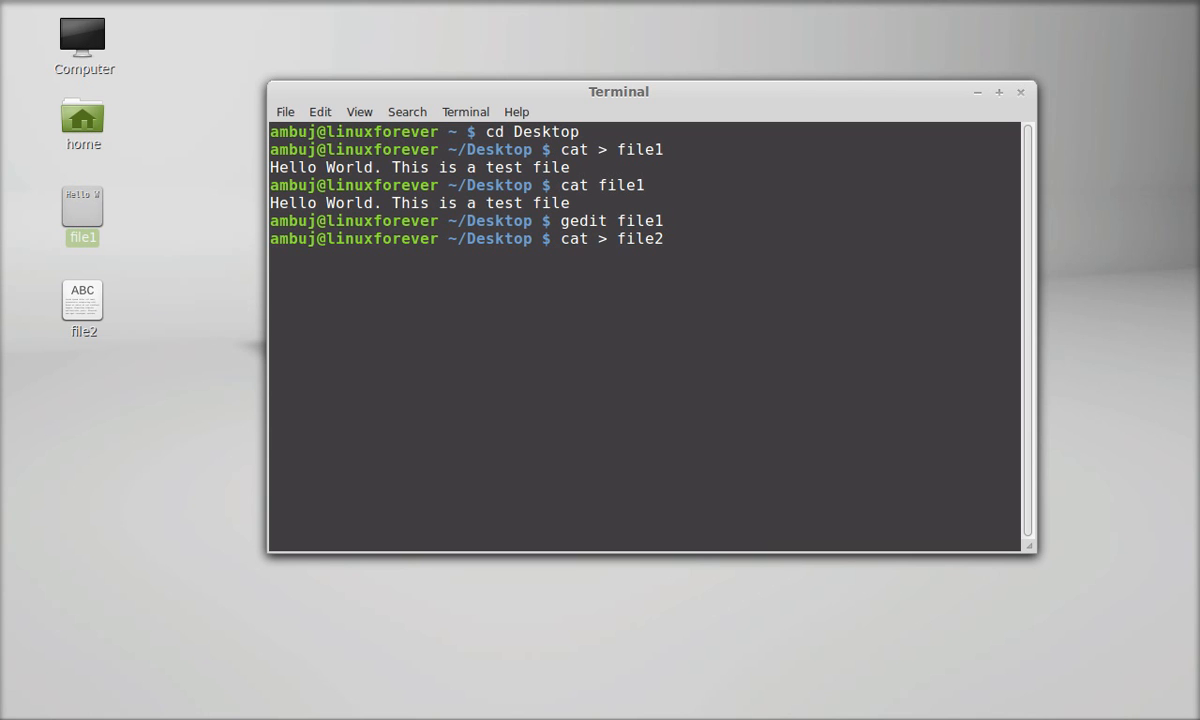
key("Return")
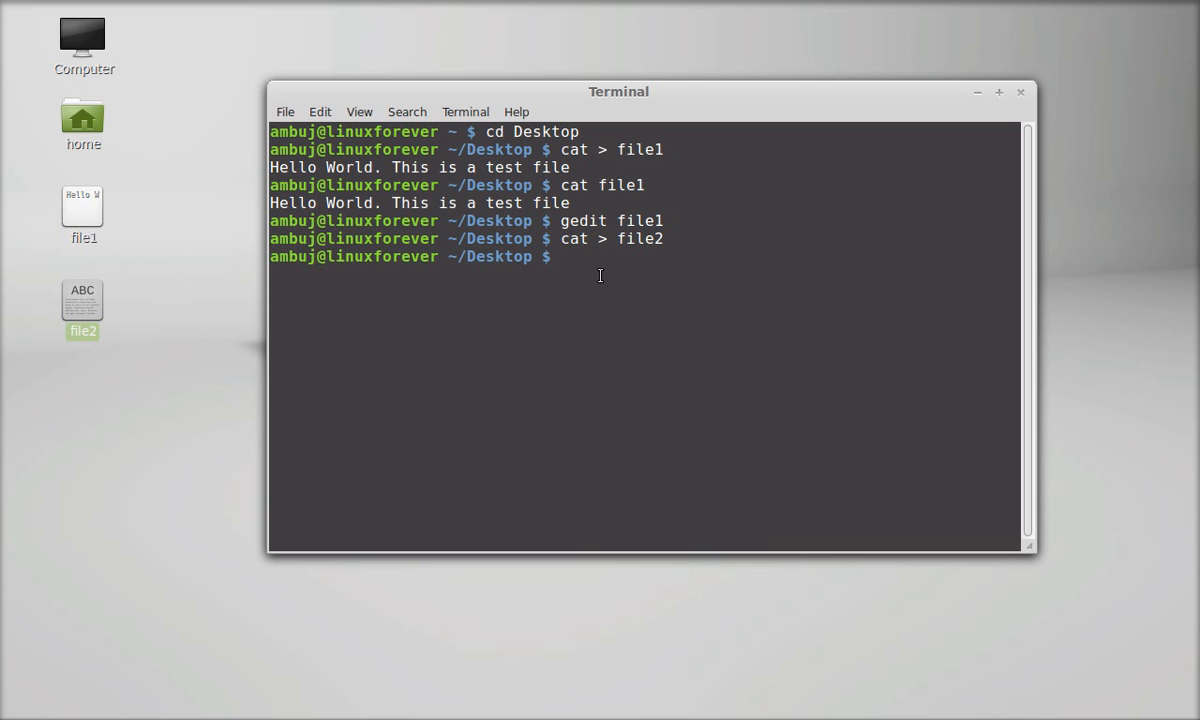
Copy file1 over file2 with cp, then cat file2 to show the copied text
type("cp")
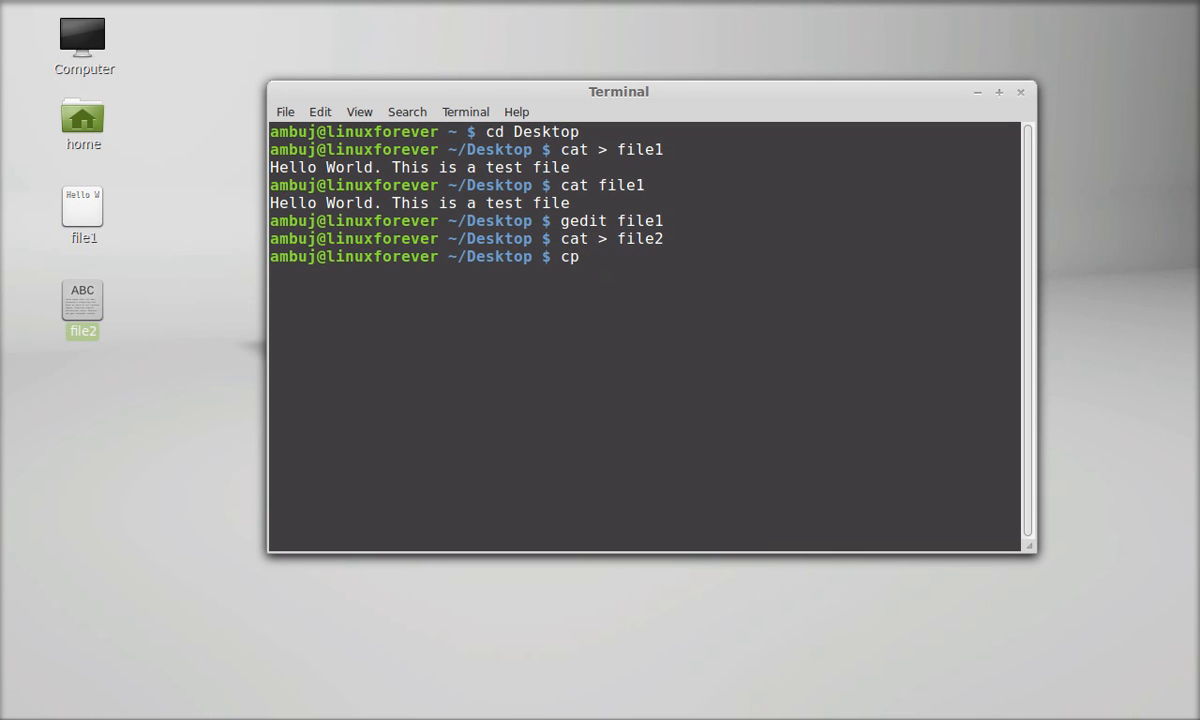
type("file")
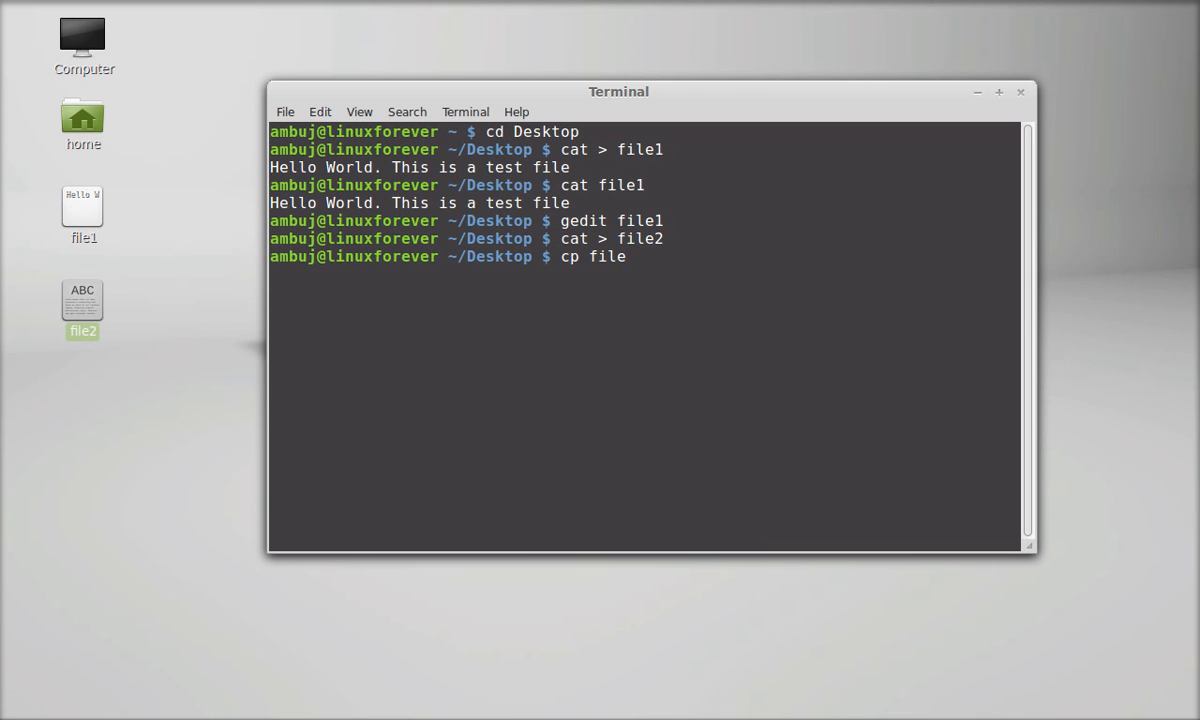
type("1")
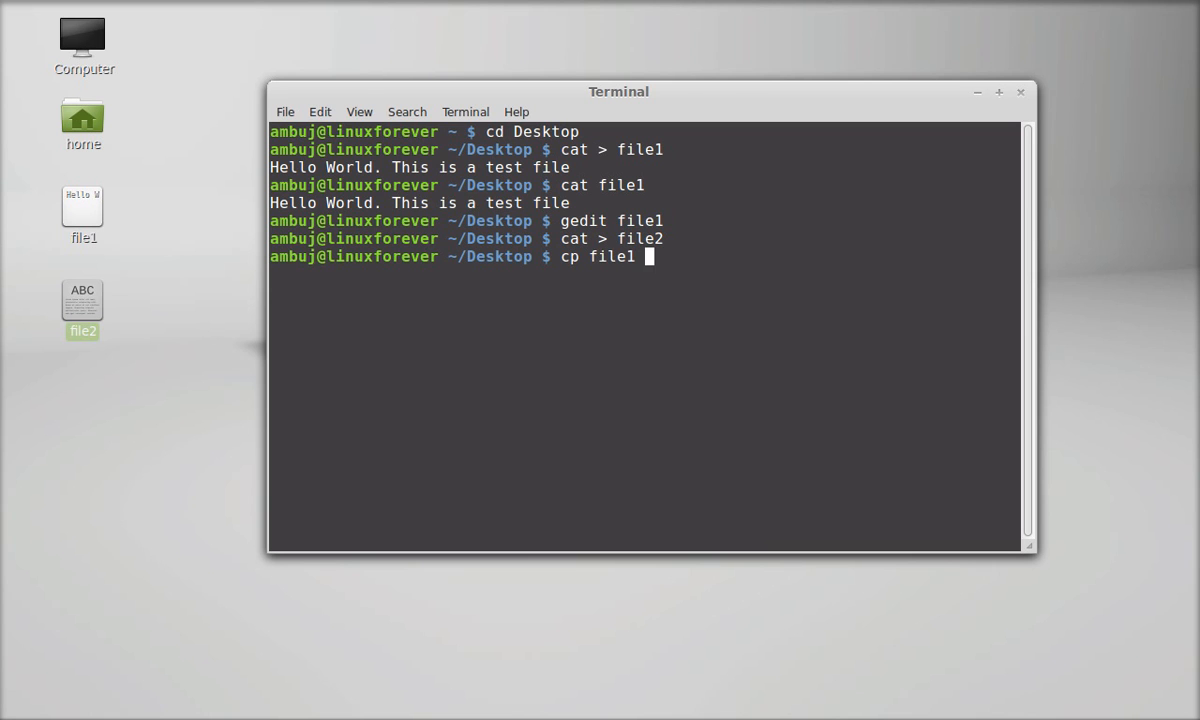
type("file2")
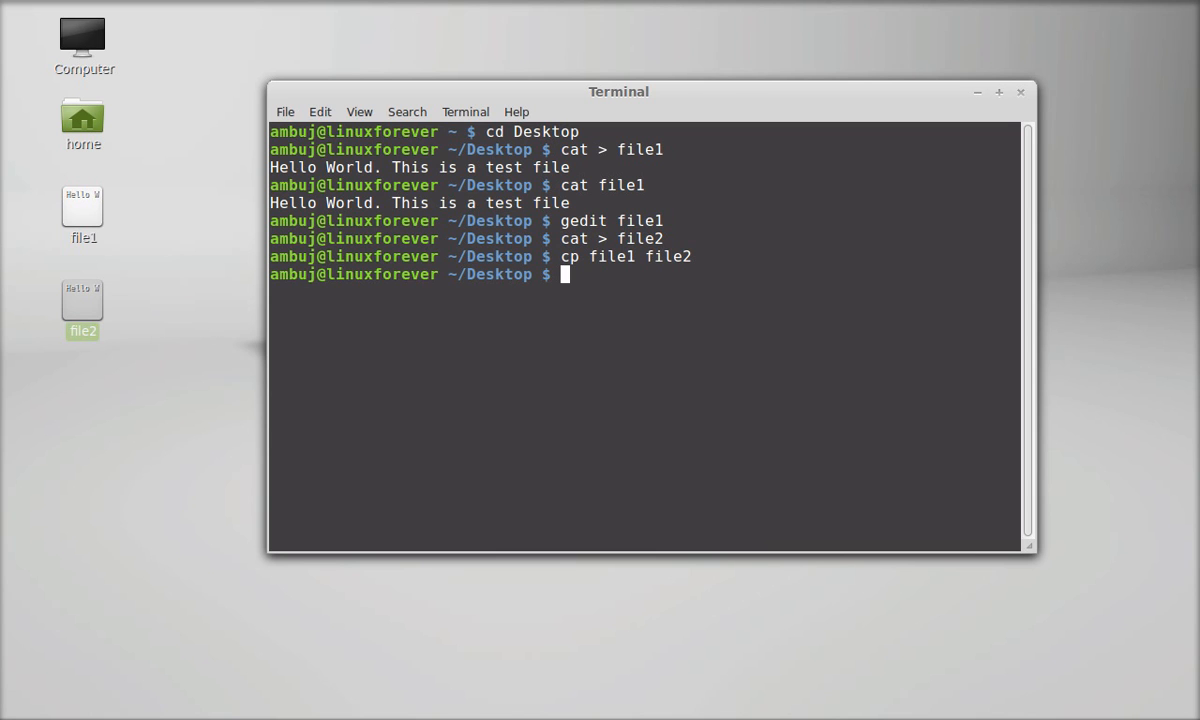
type("cat file")
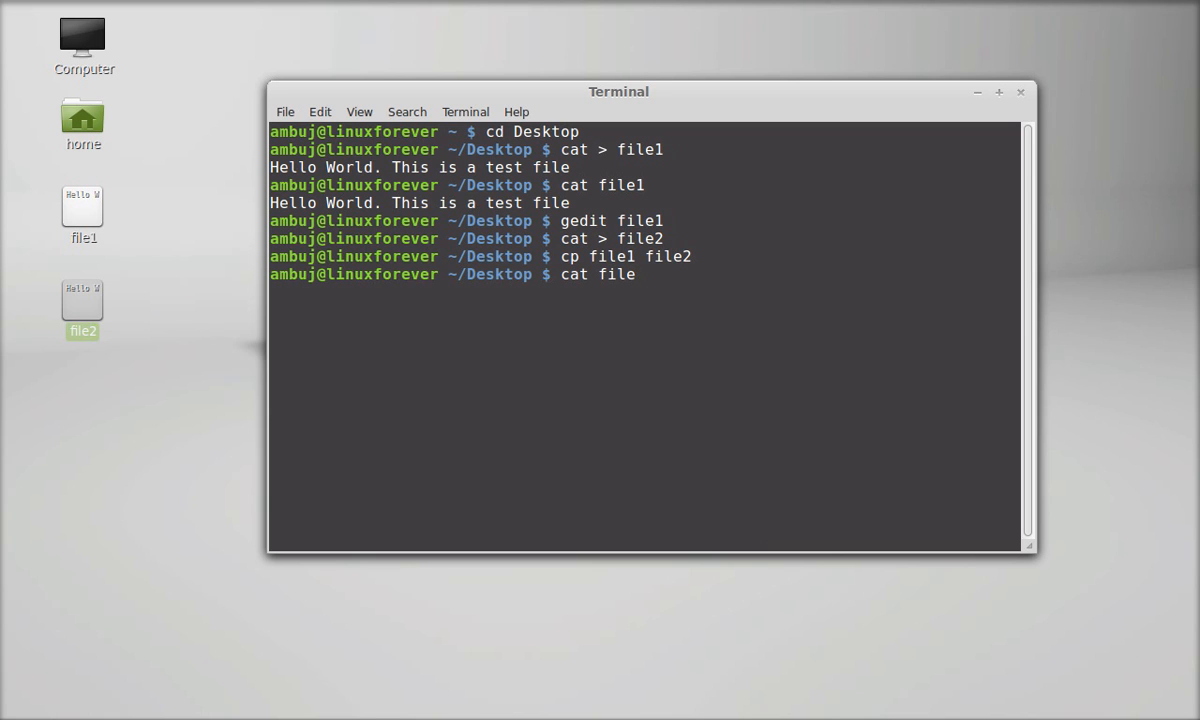
type("2")
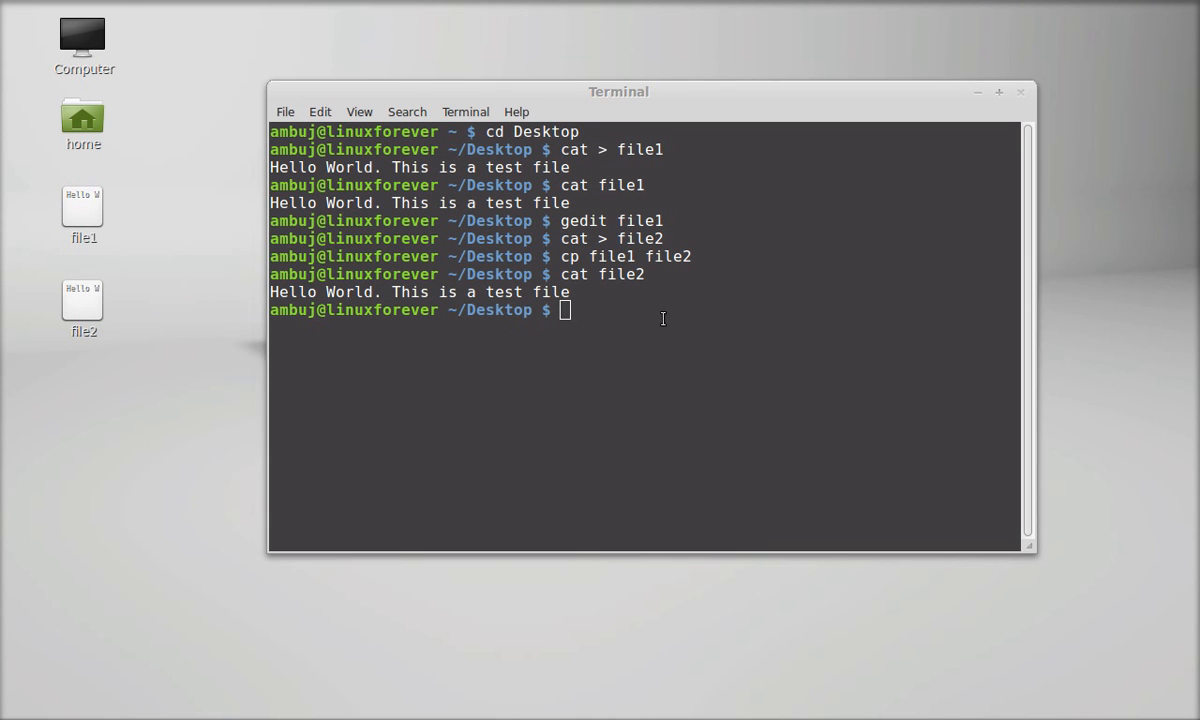
mouse_move(124, 300)
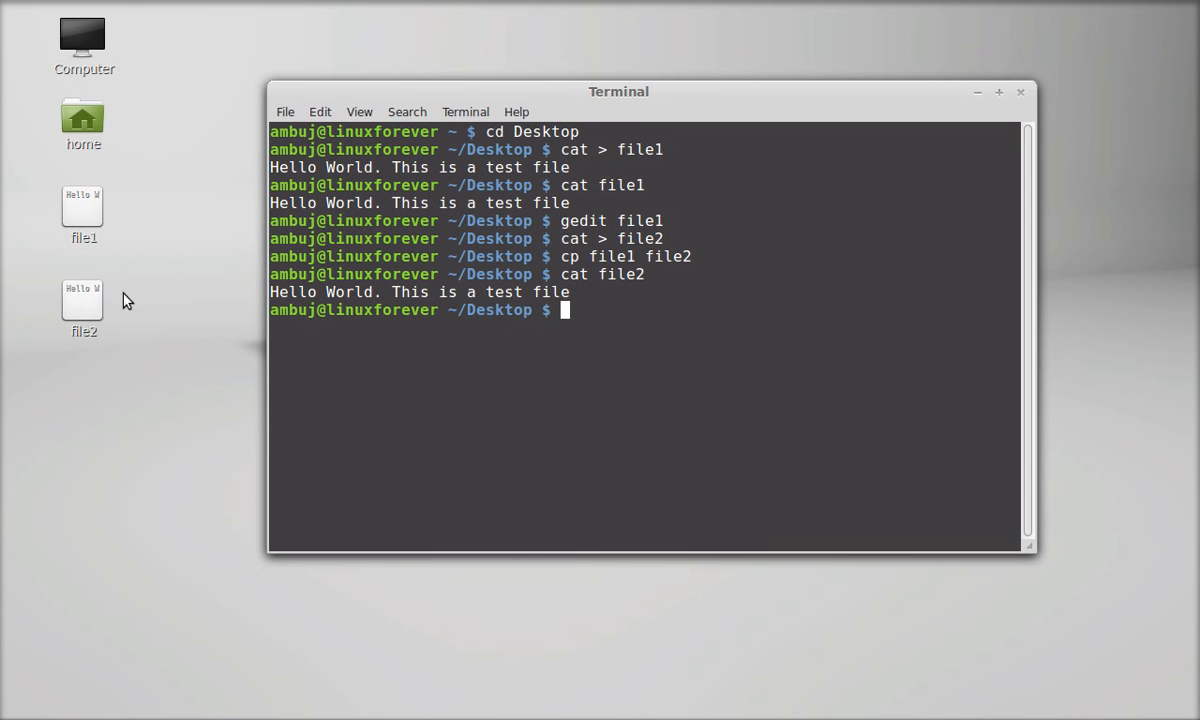
mouse_move(624, 320)
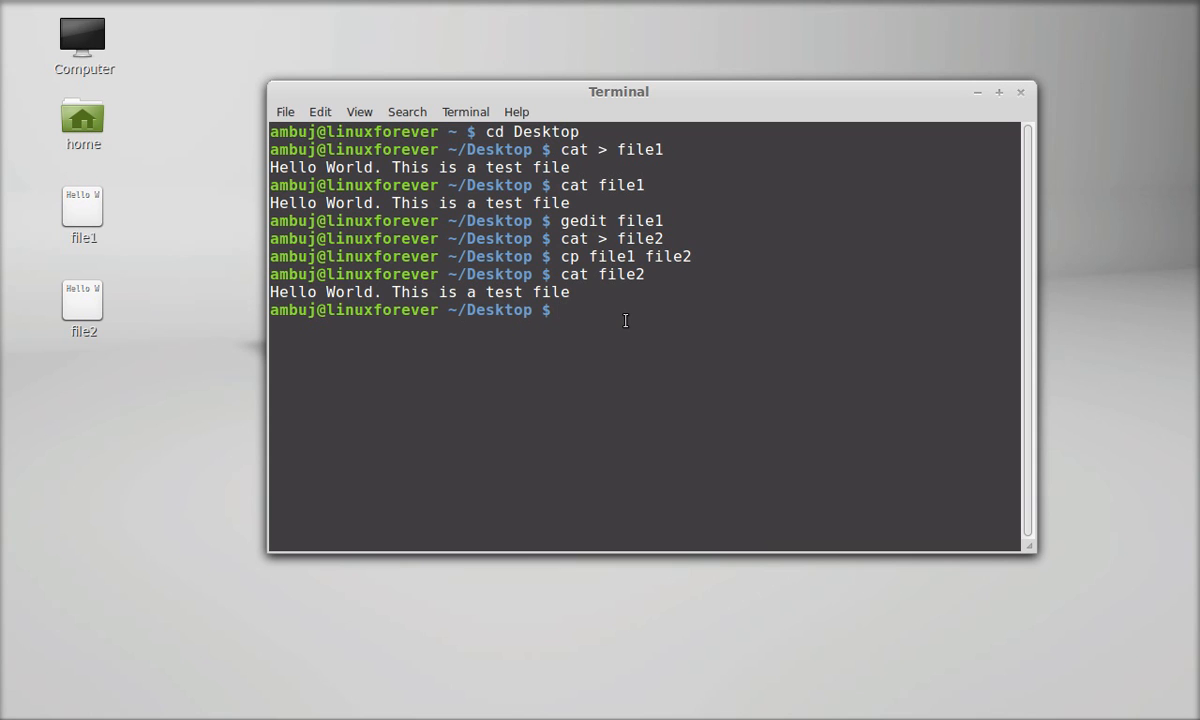
Rename file2 to file3 with mv file2 file3
type("mv")
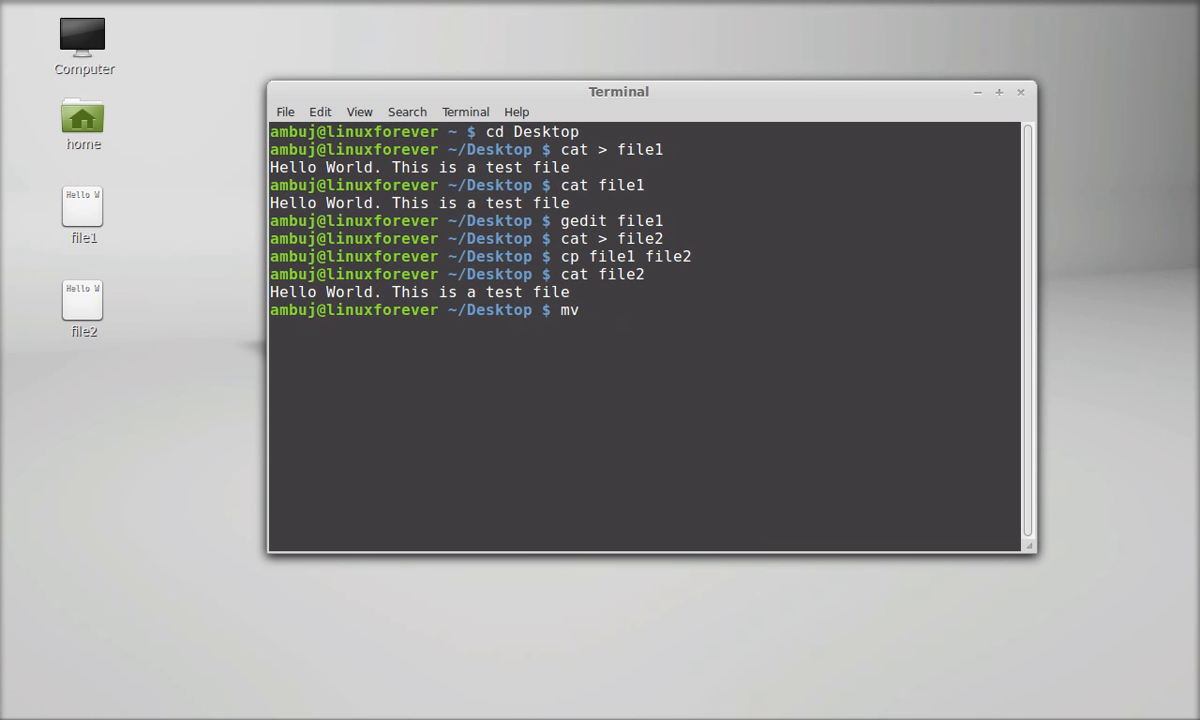
type("fi")
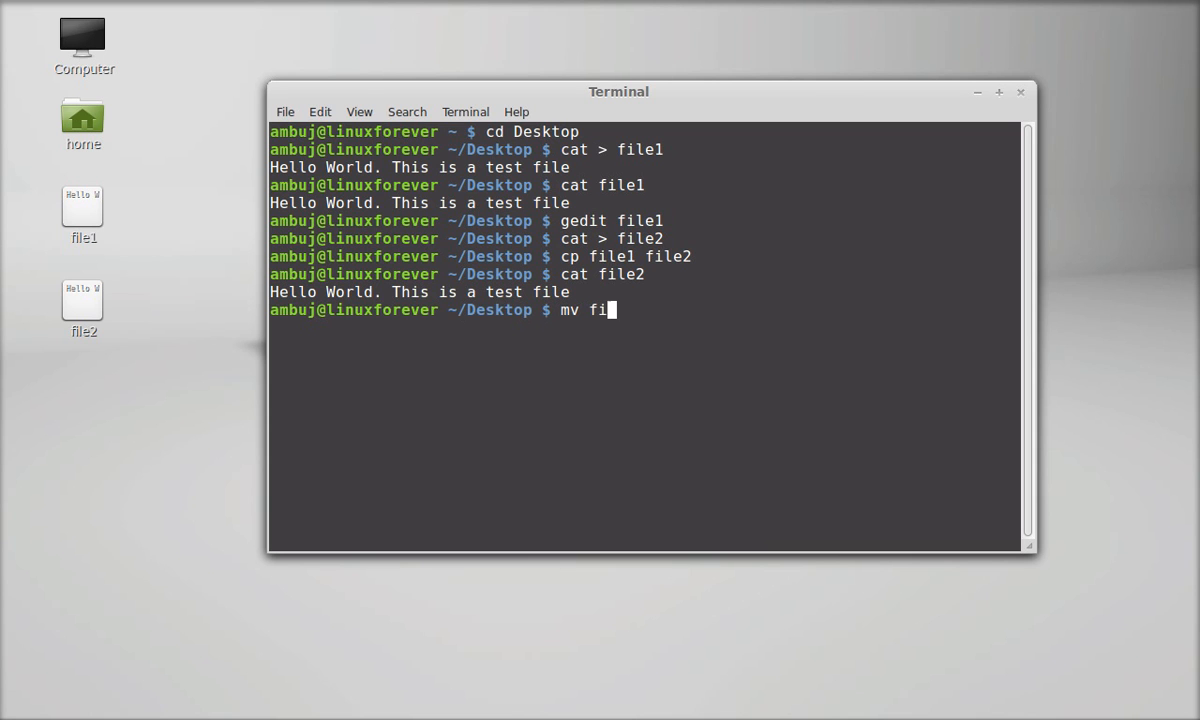
type("le2 file3")
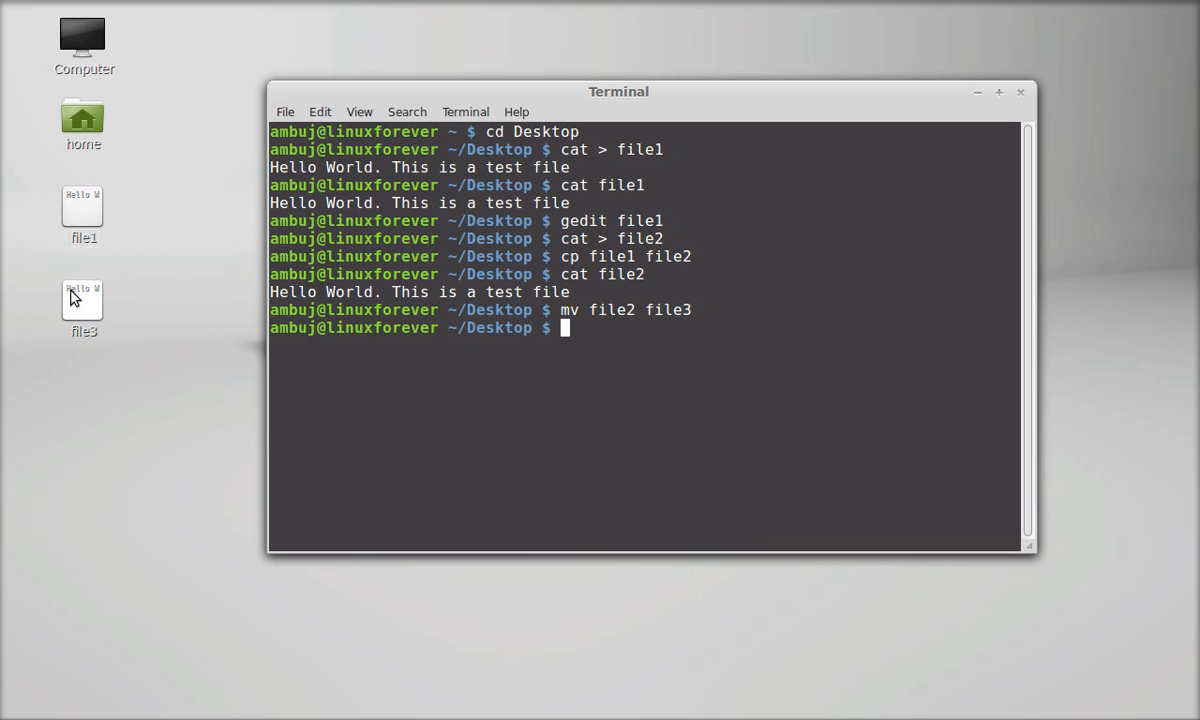
mouse_move(652, 344)
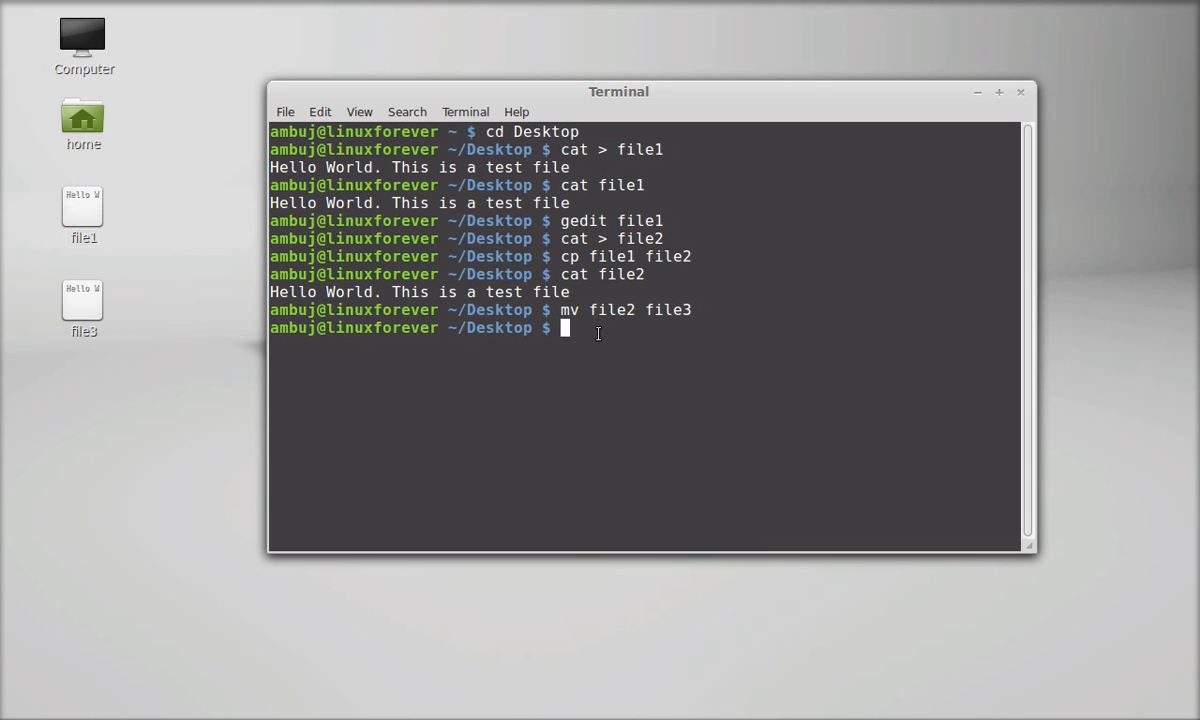
Delete file3 with rm -i and answer y to the confirmation
type("rm")
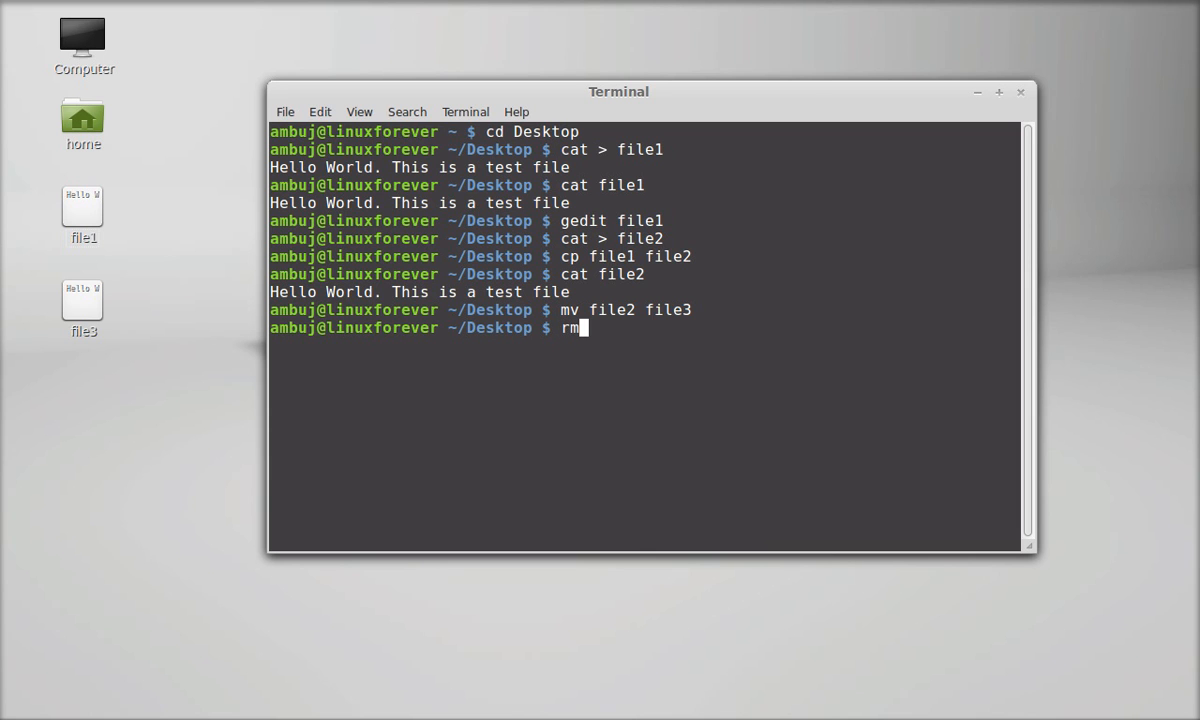
type("file3")
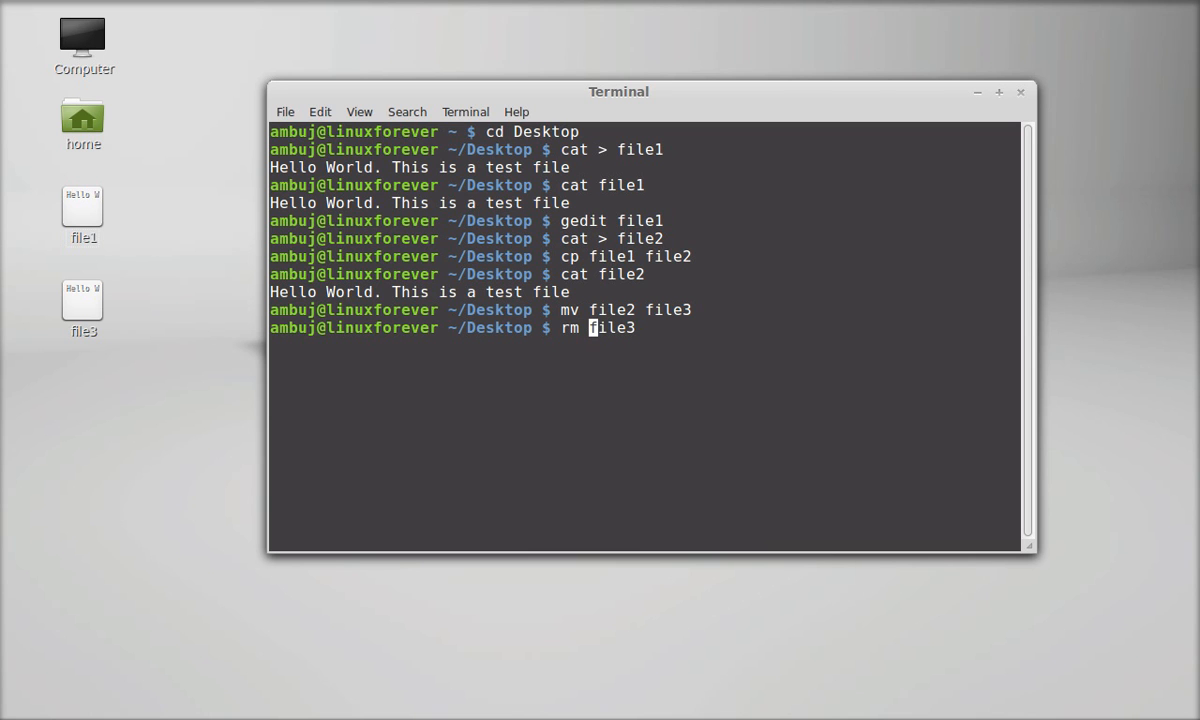
type("-")
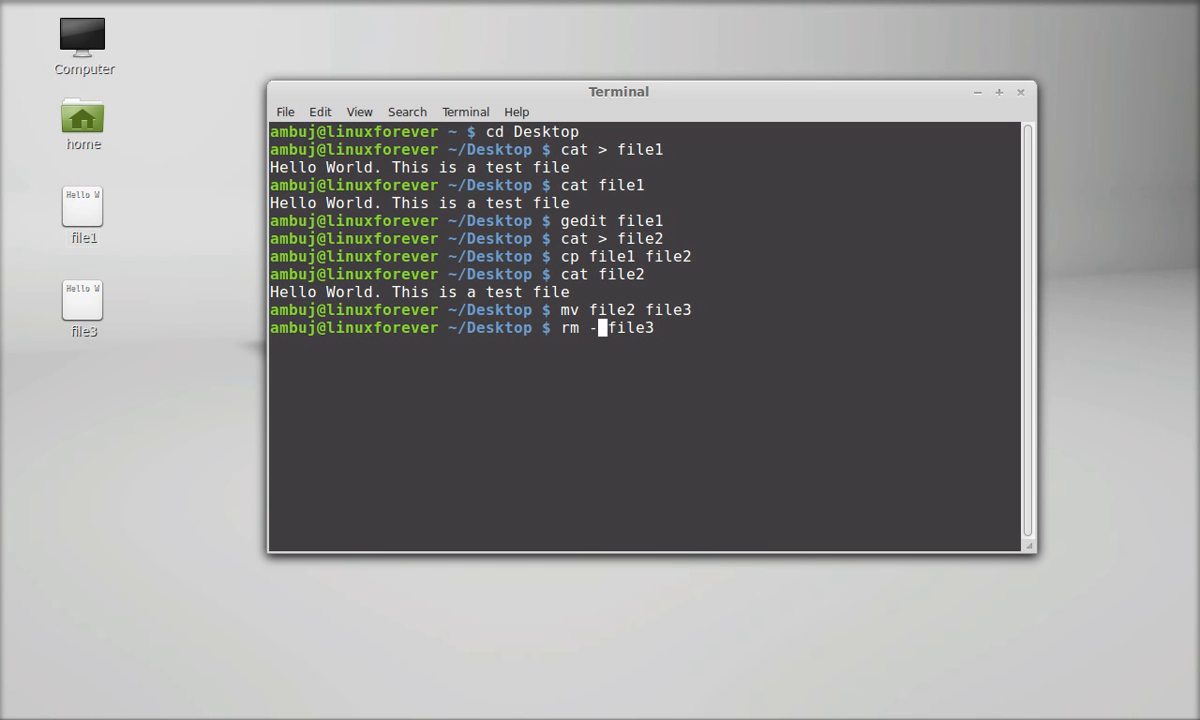
type("i")
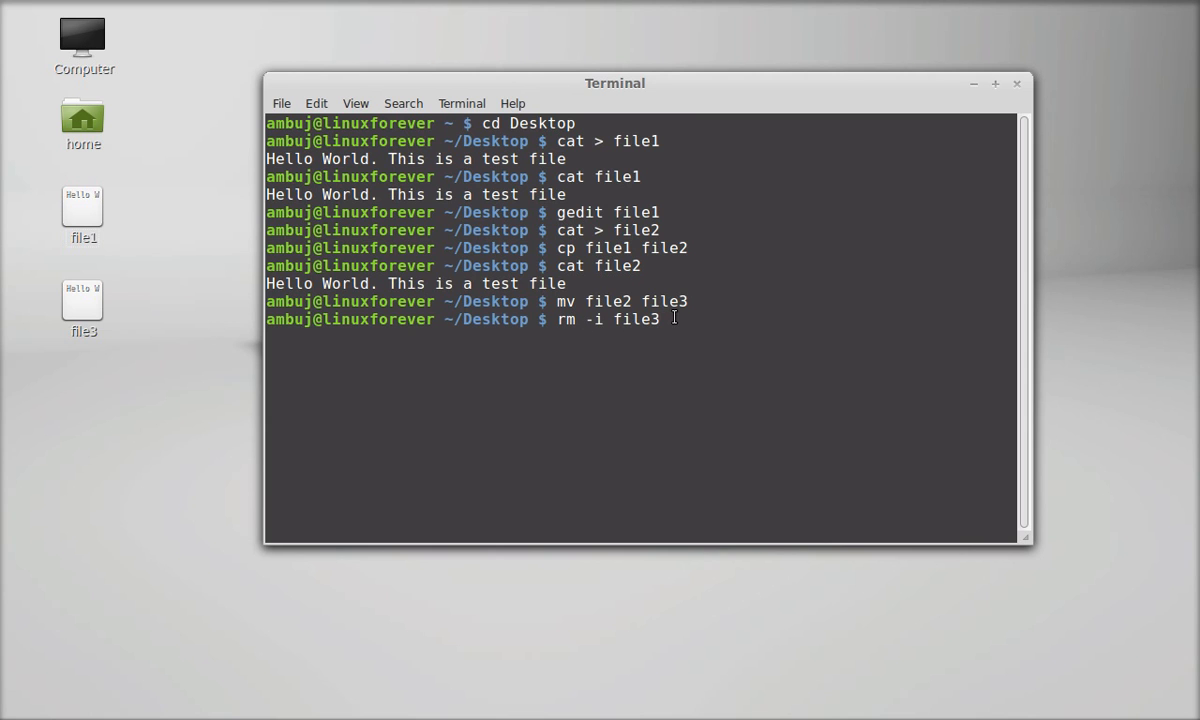
mouse_move(668, 332)
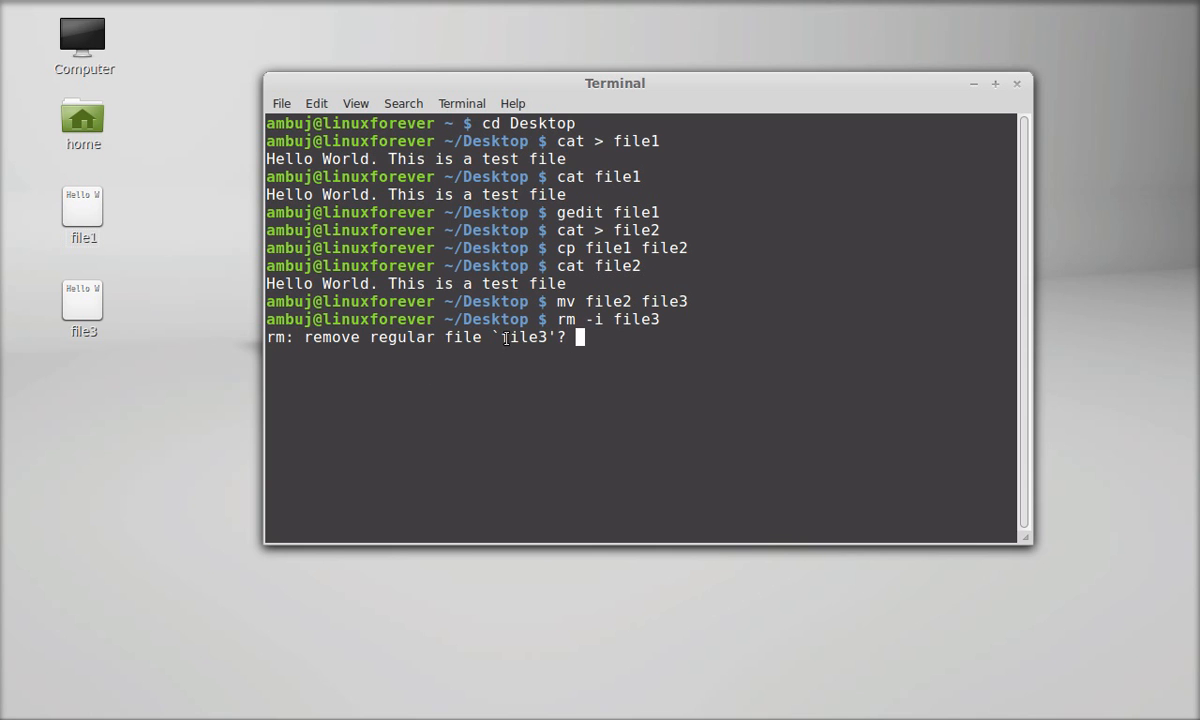
type("y")
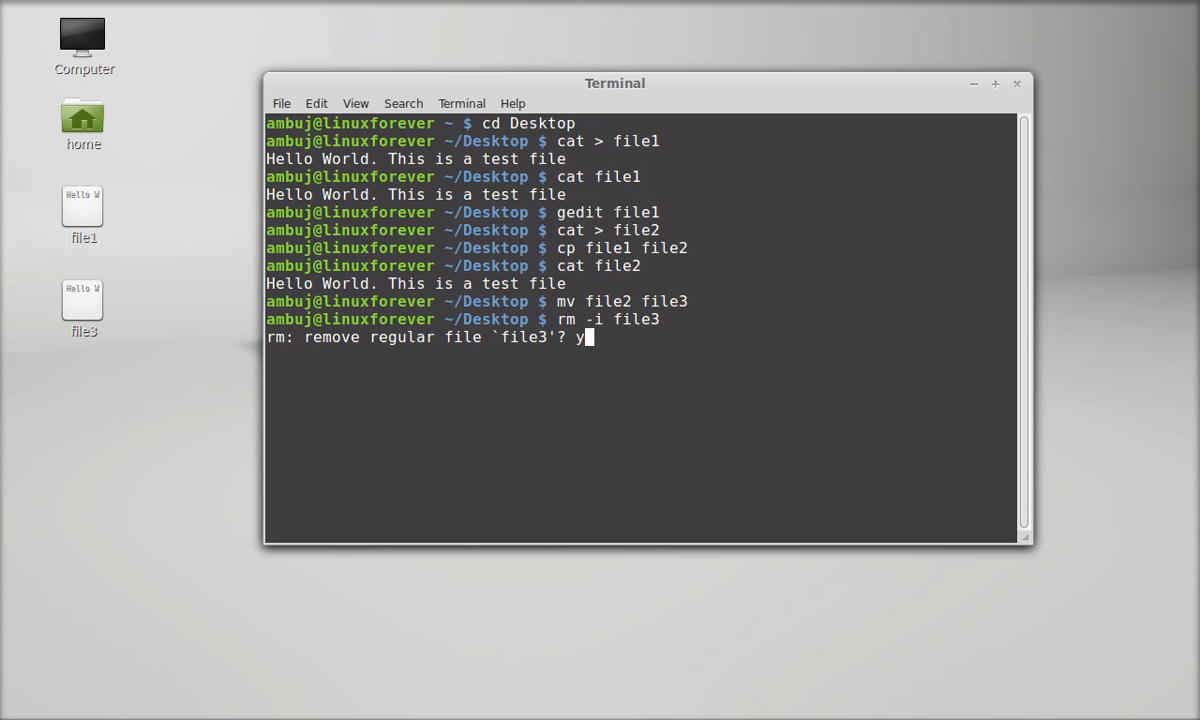
key("Return")
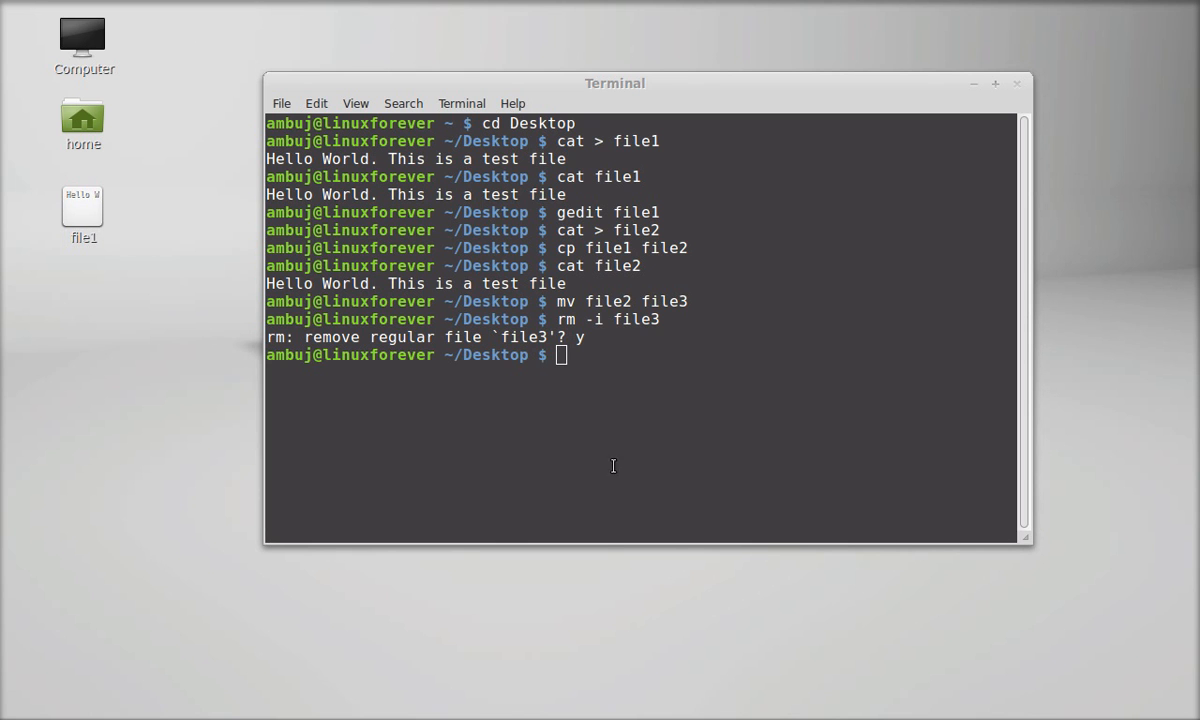
mouse_move(584, 356)
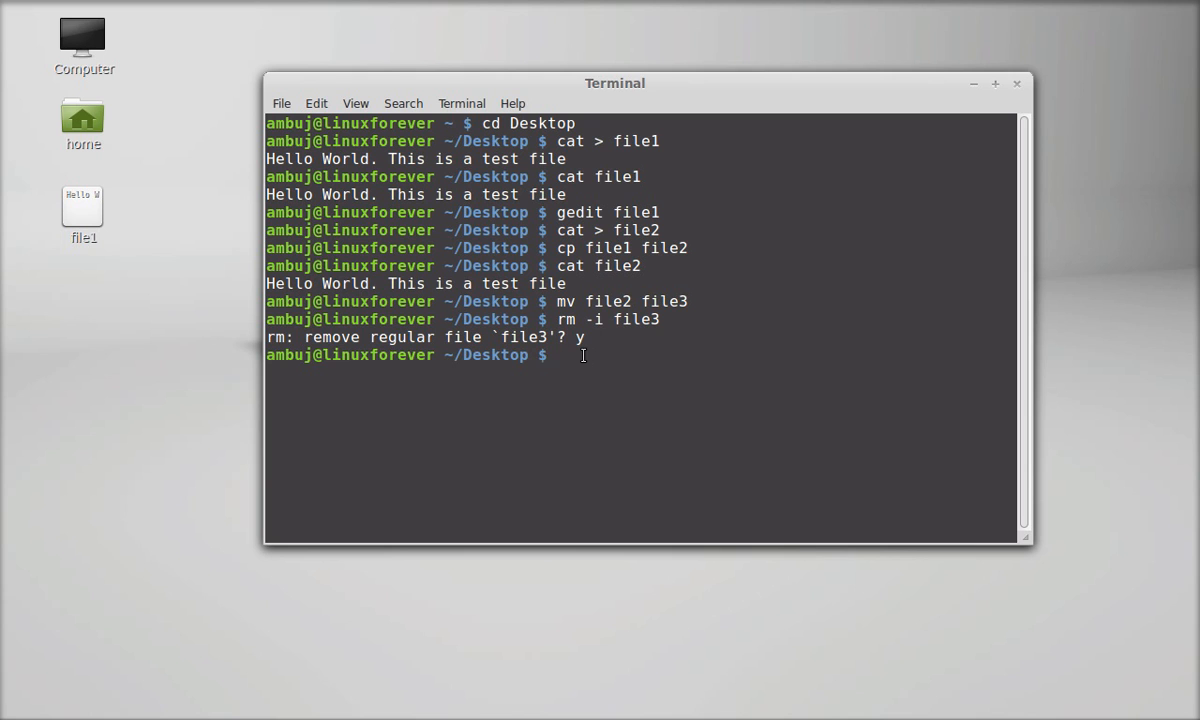
mouse_move(716, 408)
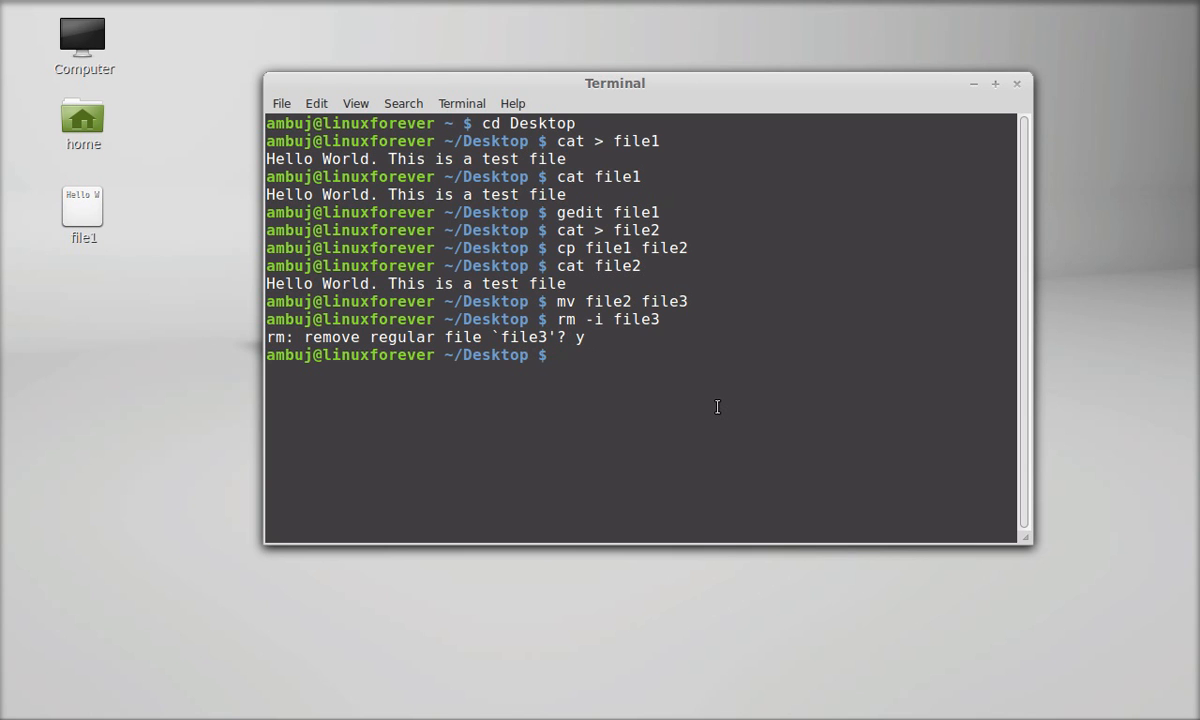
Make a new folder named dir with mkdir dir
type("mkdir")
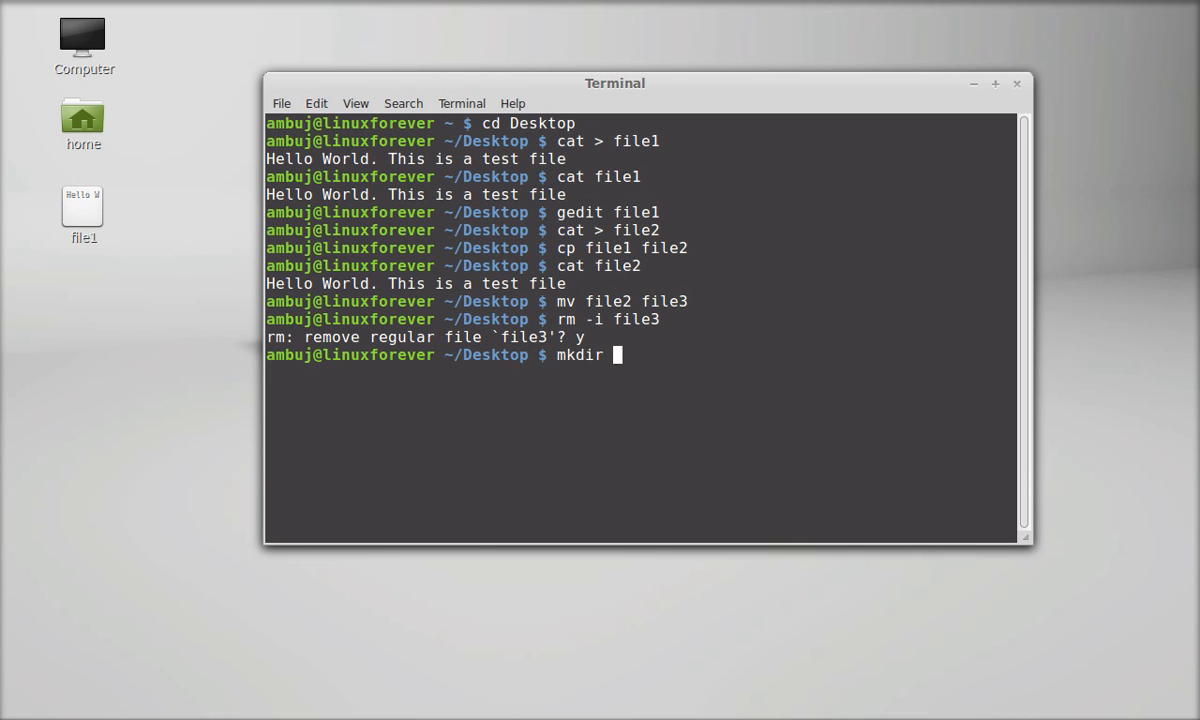
type("d")
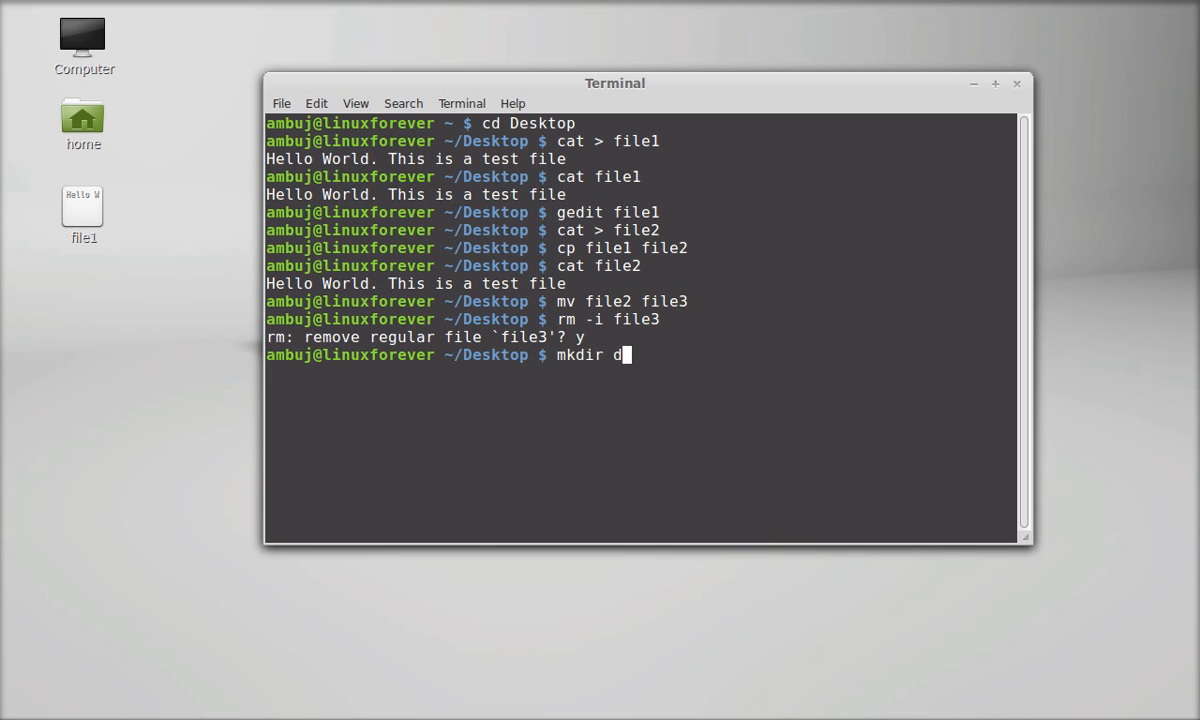
type("ir")
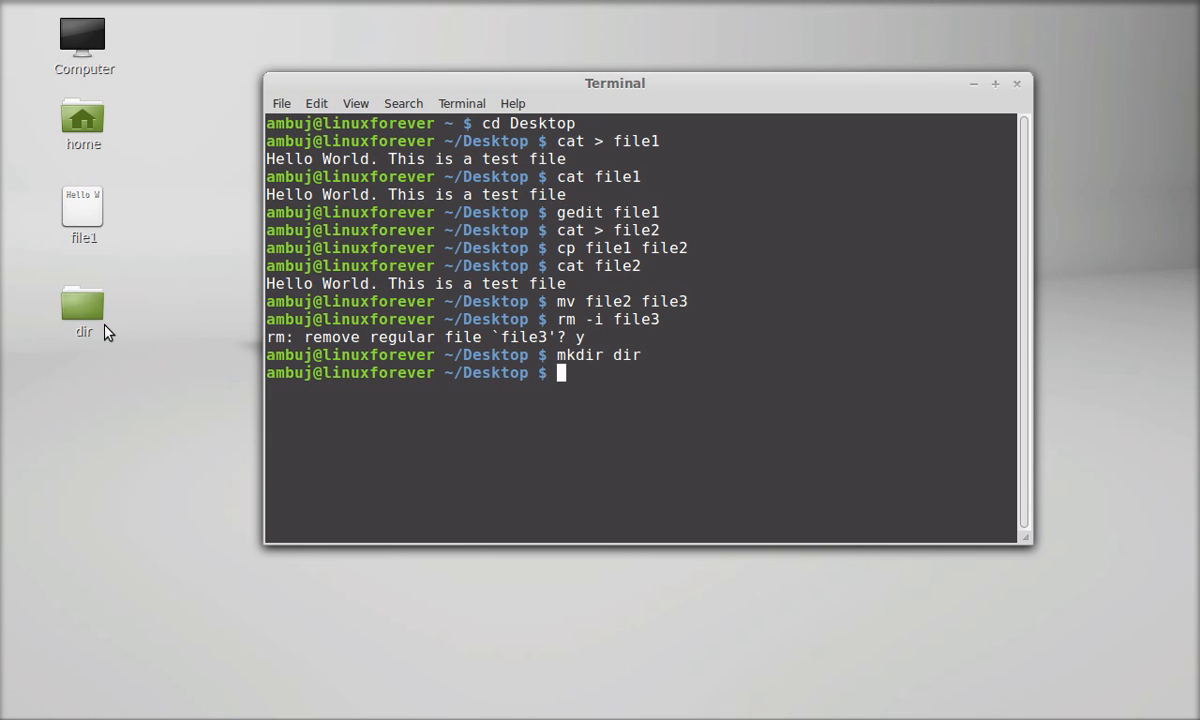
mouse_move(54, 302)
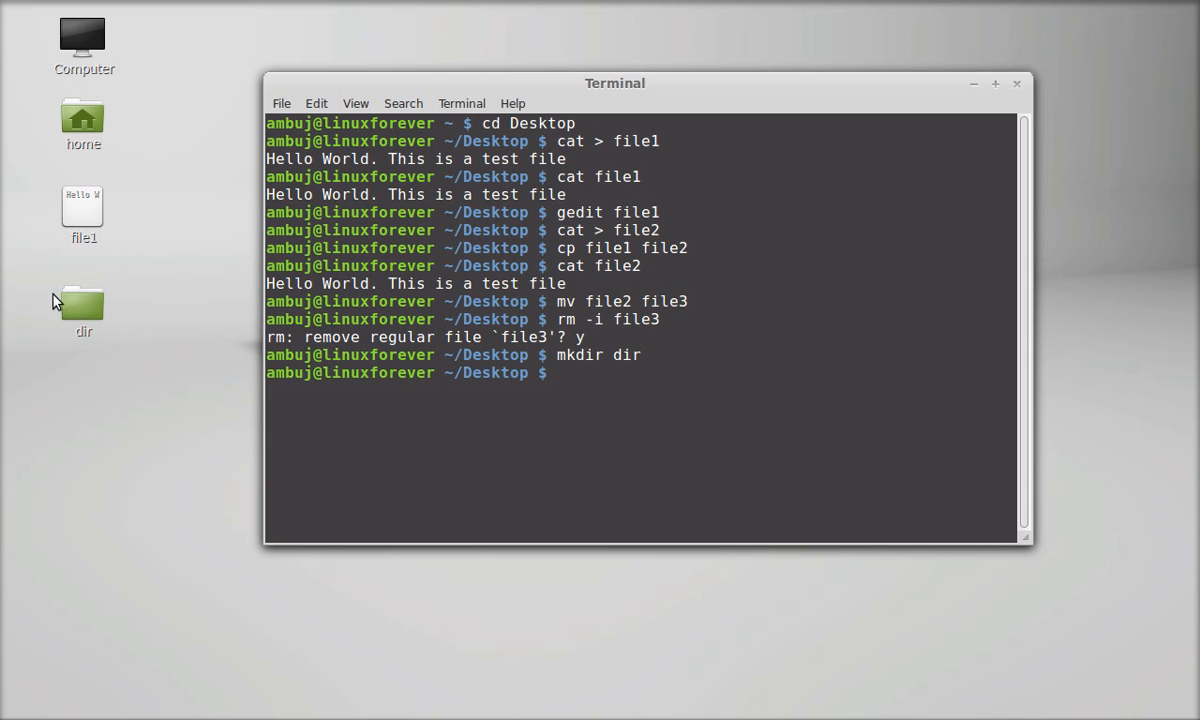
mouse_move(84, 212)
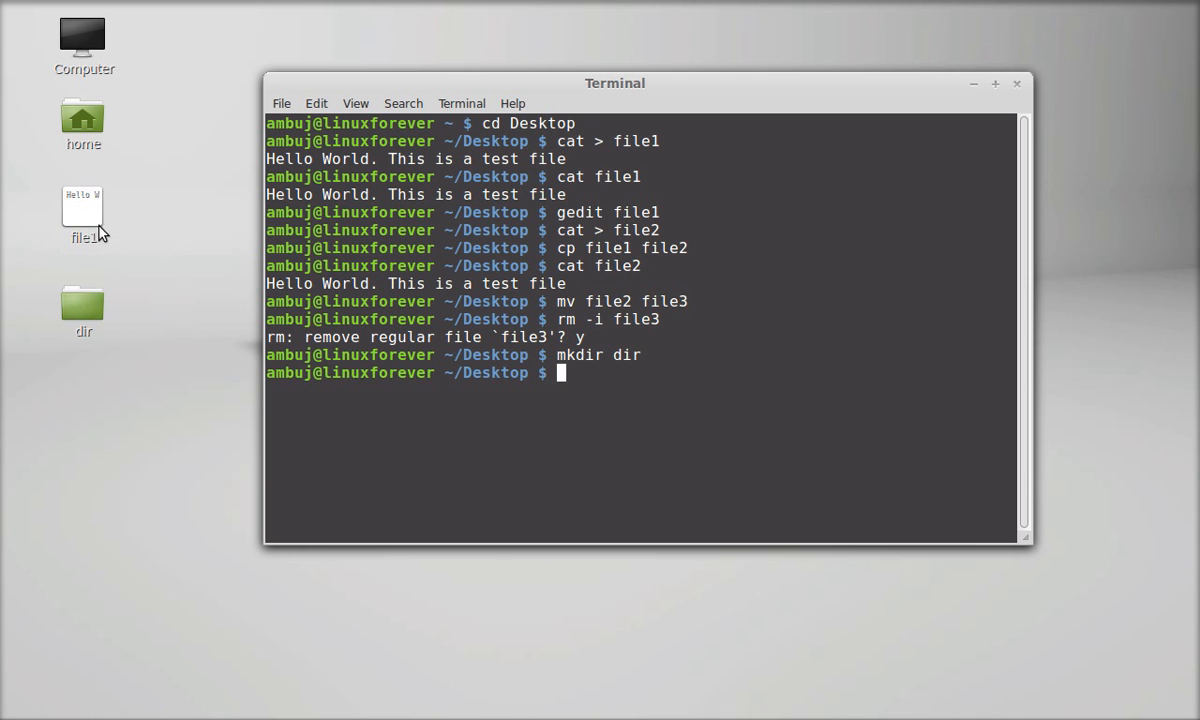
Copy file1 into the dir folder with cp file1 dir
type("c")
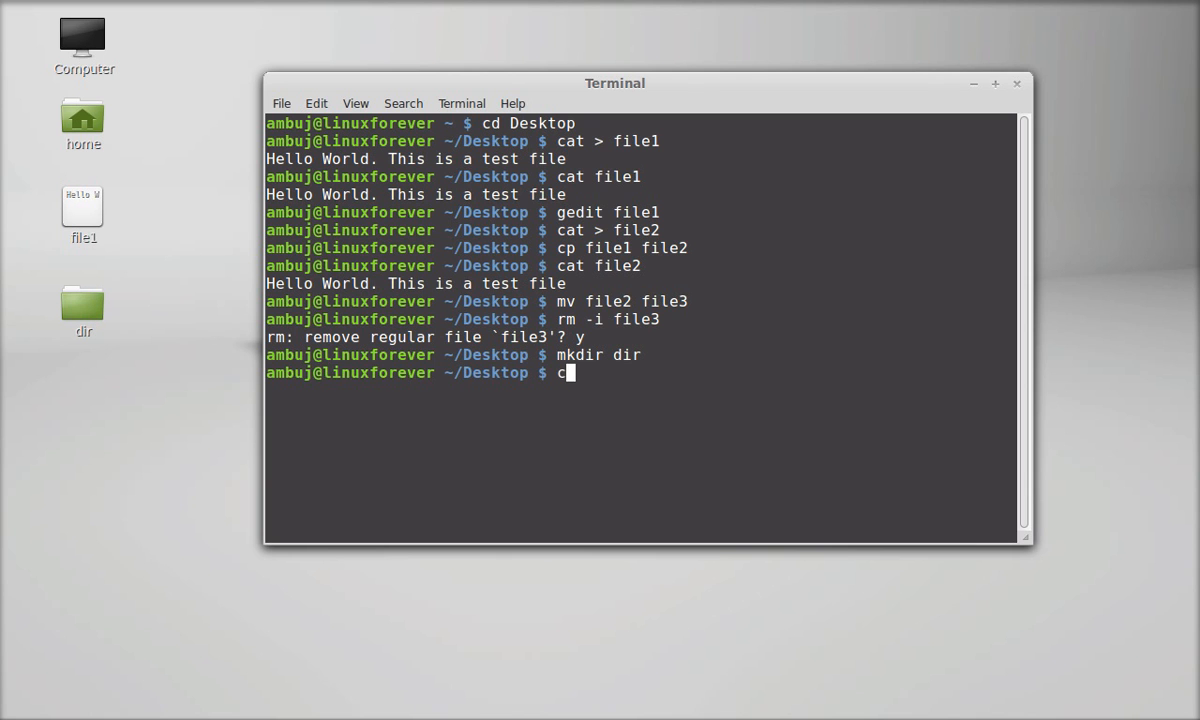
type("p")
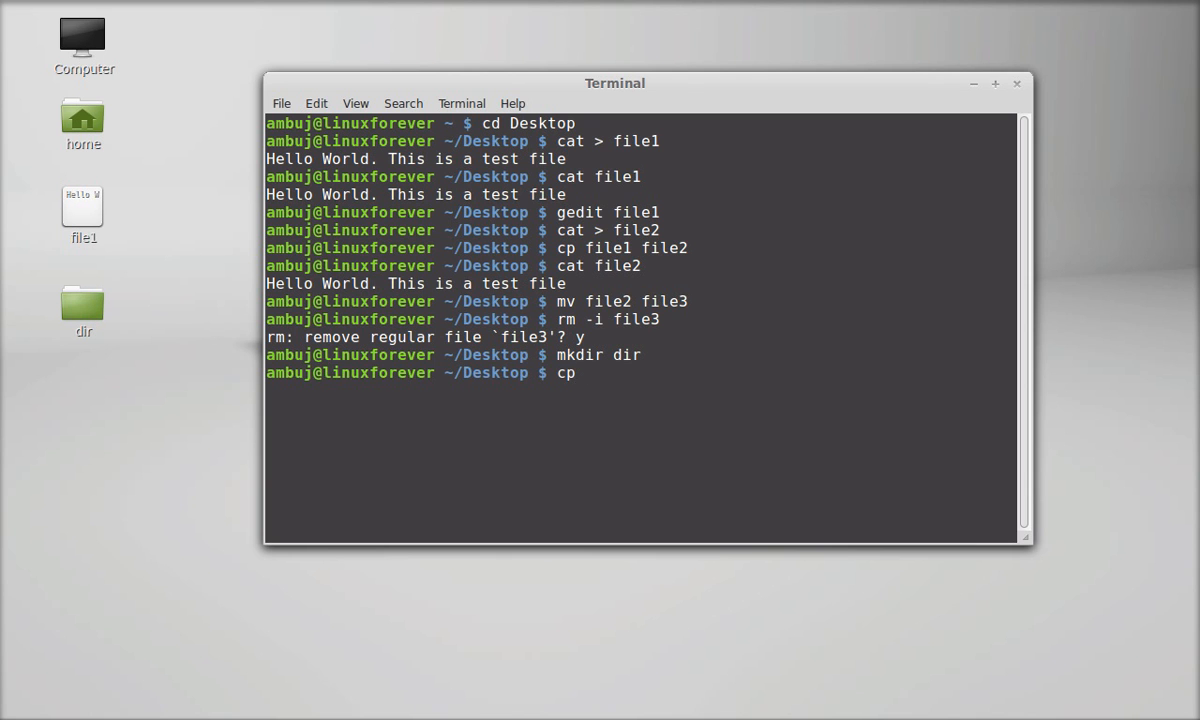
type("f")
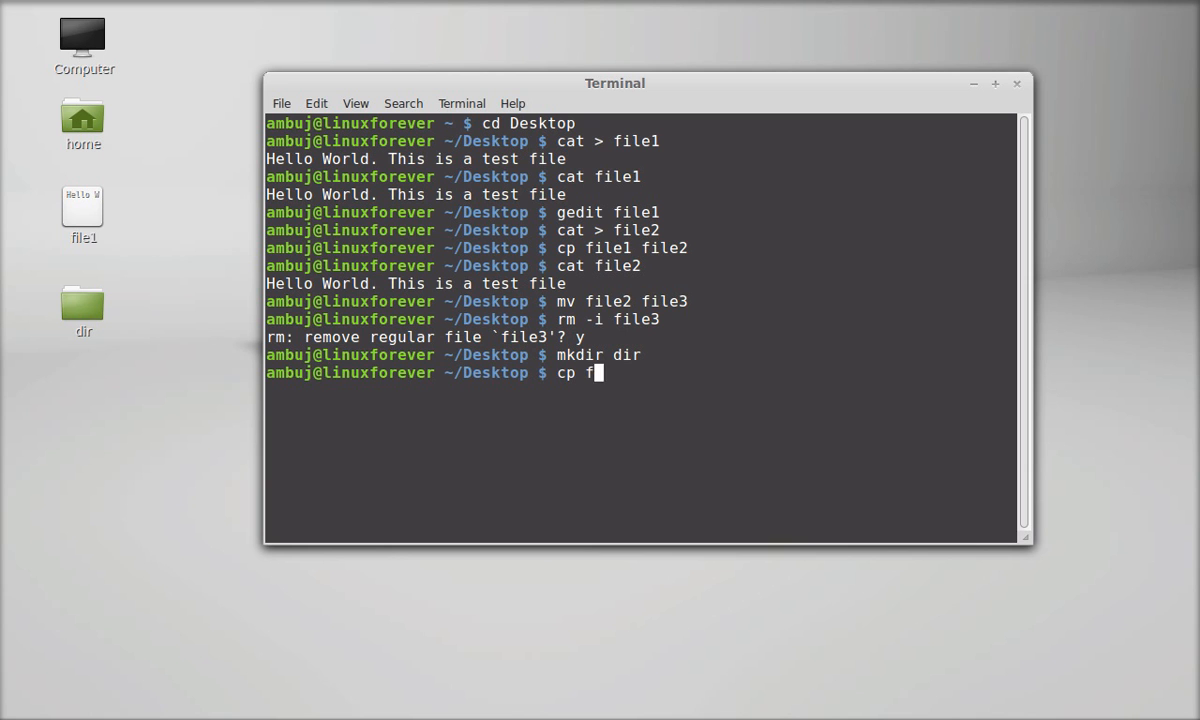
type("ile1")
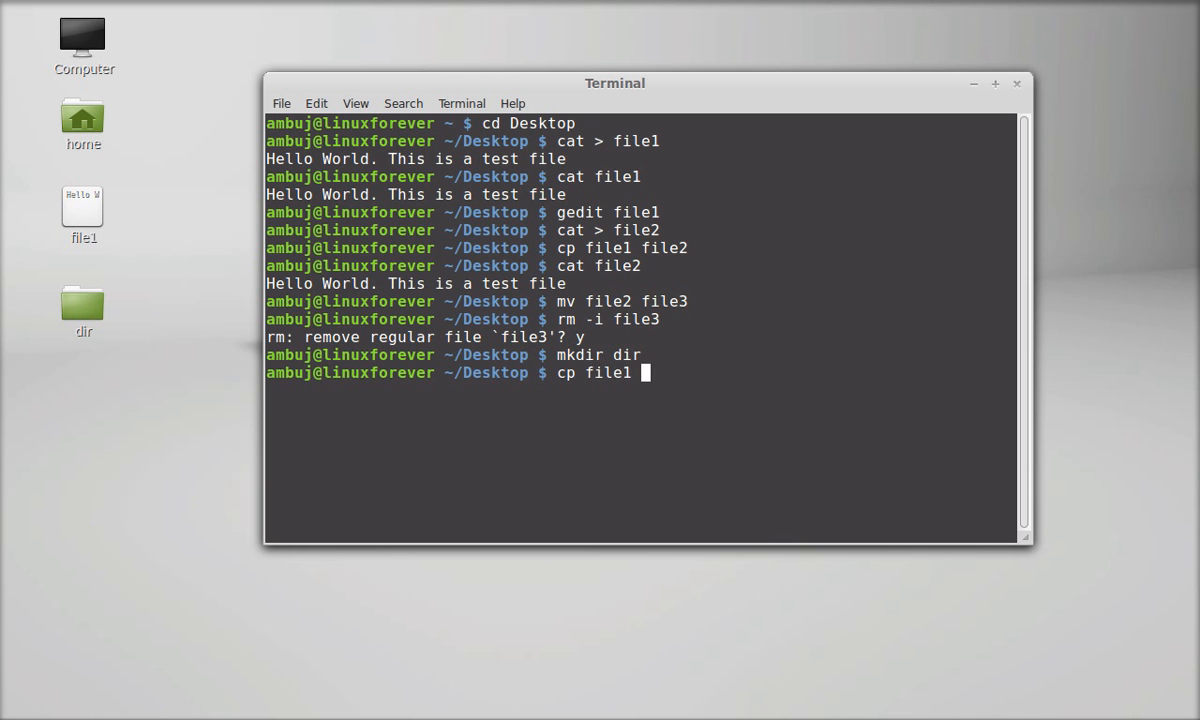
type("dir")
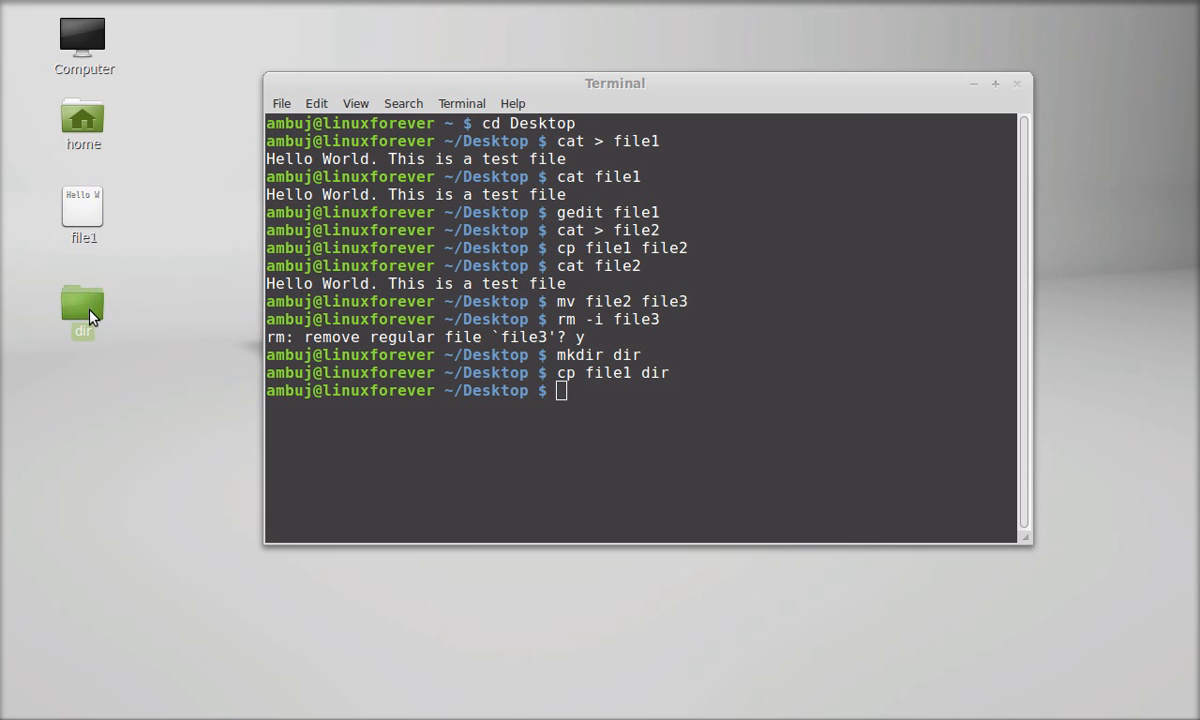
double_click(82, 304)
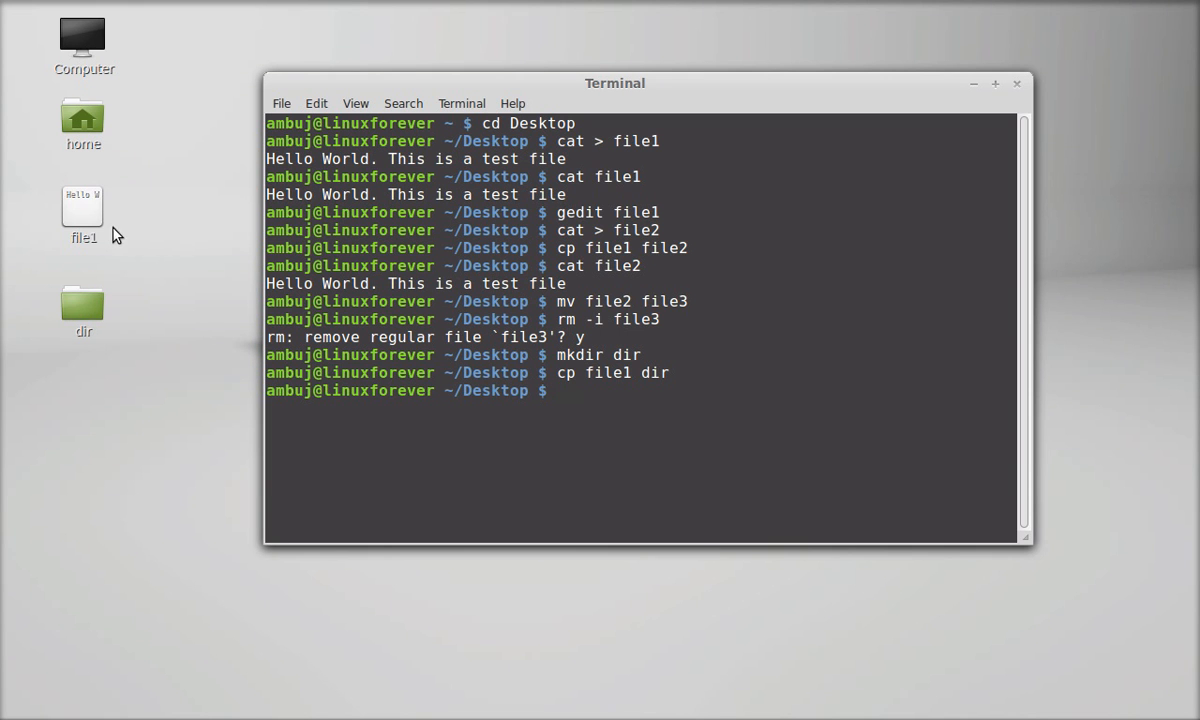
mouse_move(586, 404)
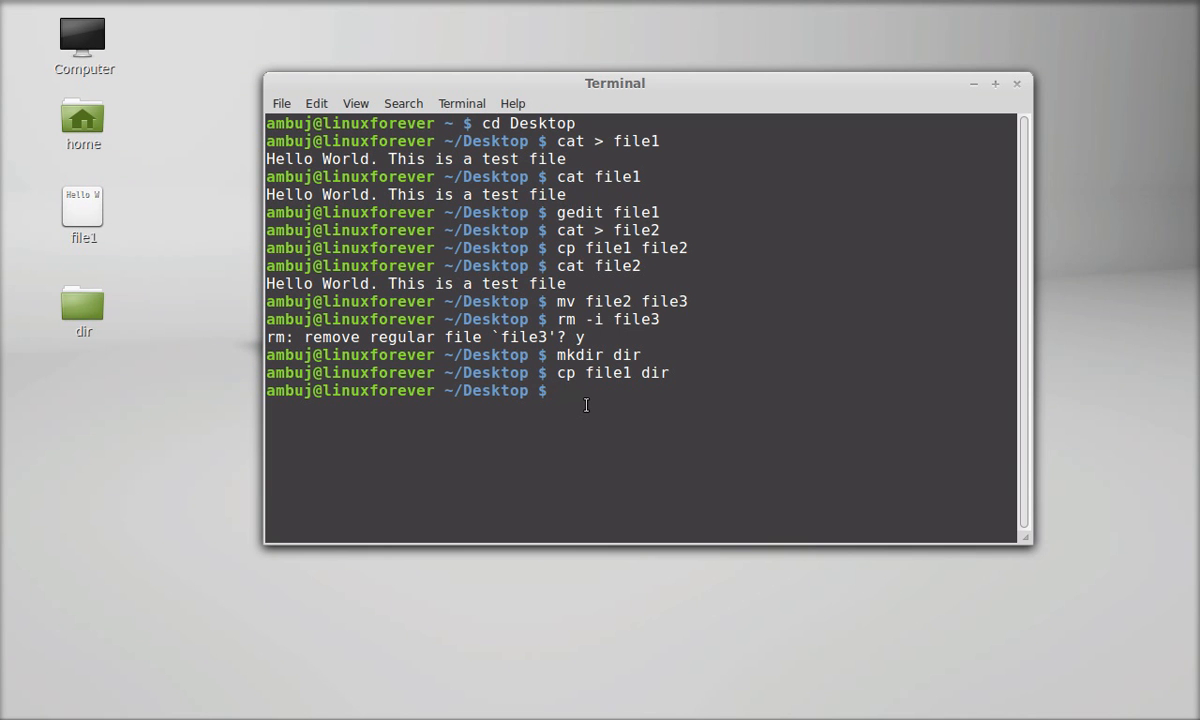
Move file1 off the Desktop into the dir folder with mv file1 dir
type("mv")
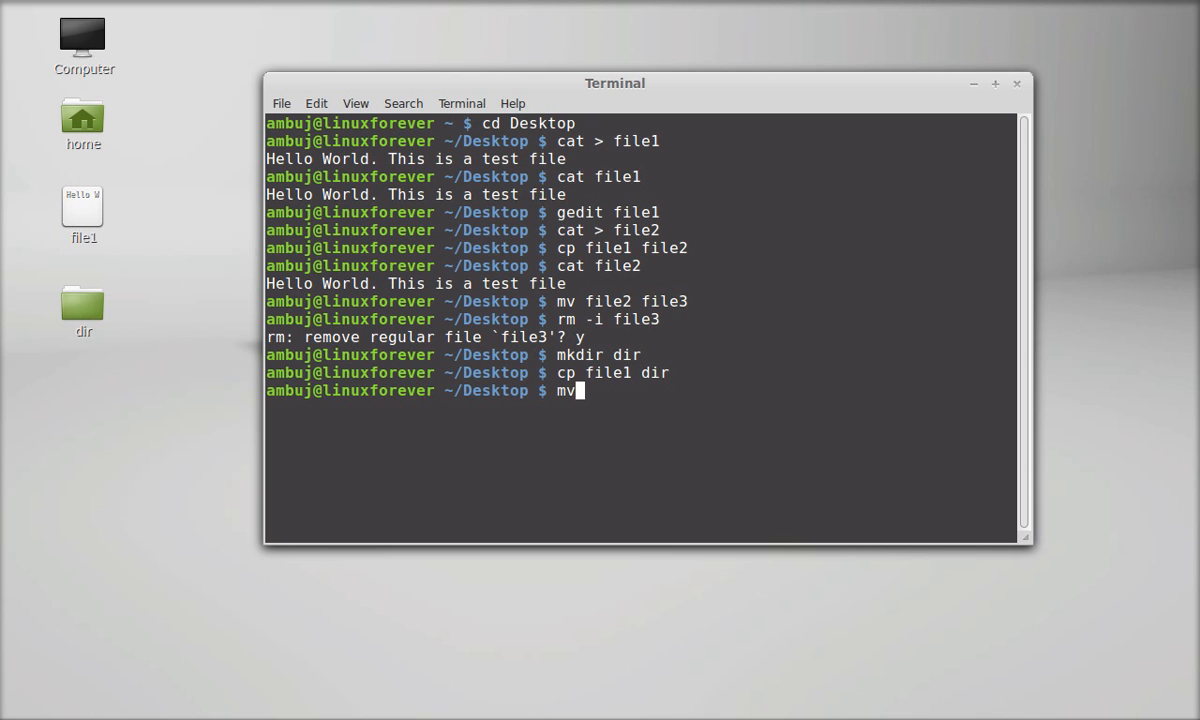
type("fil")
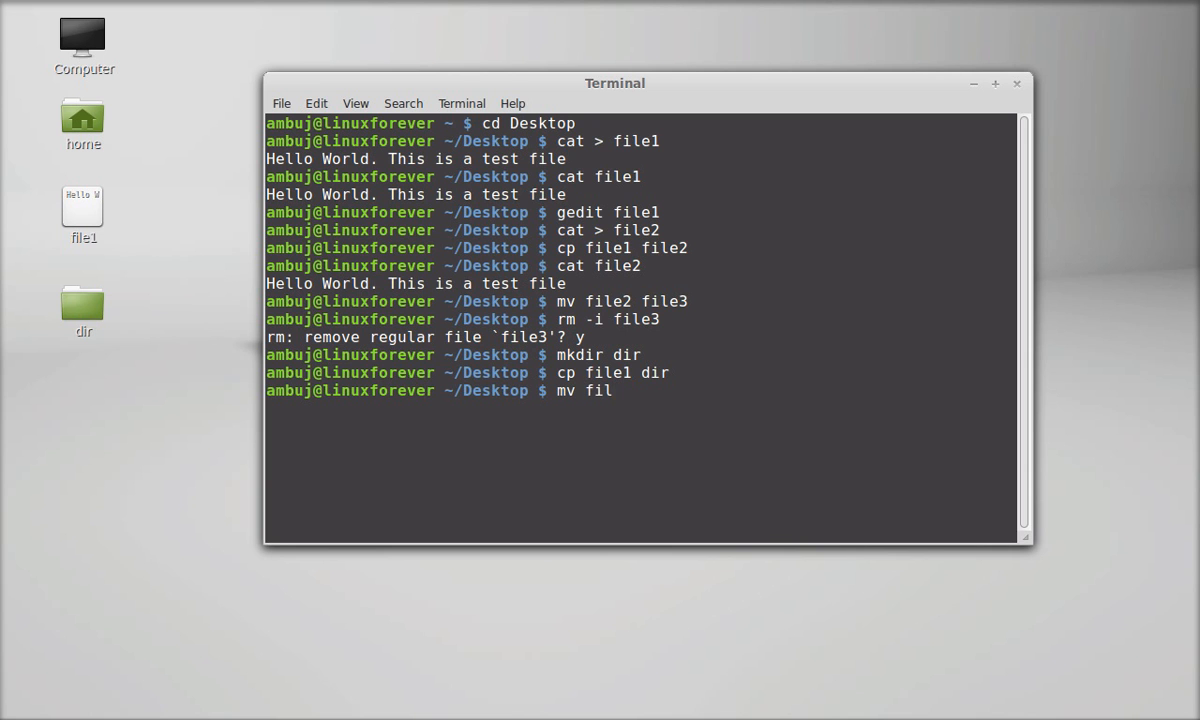
type("e1")
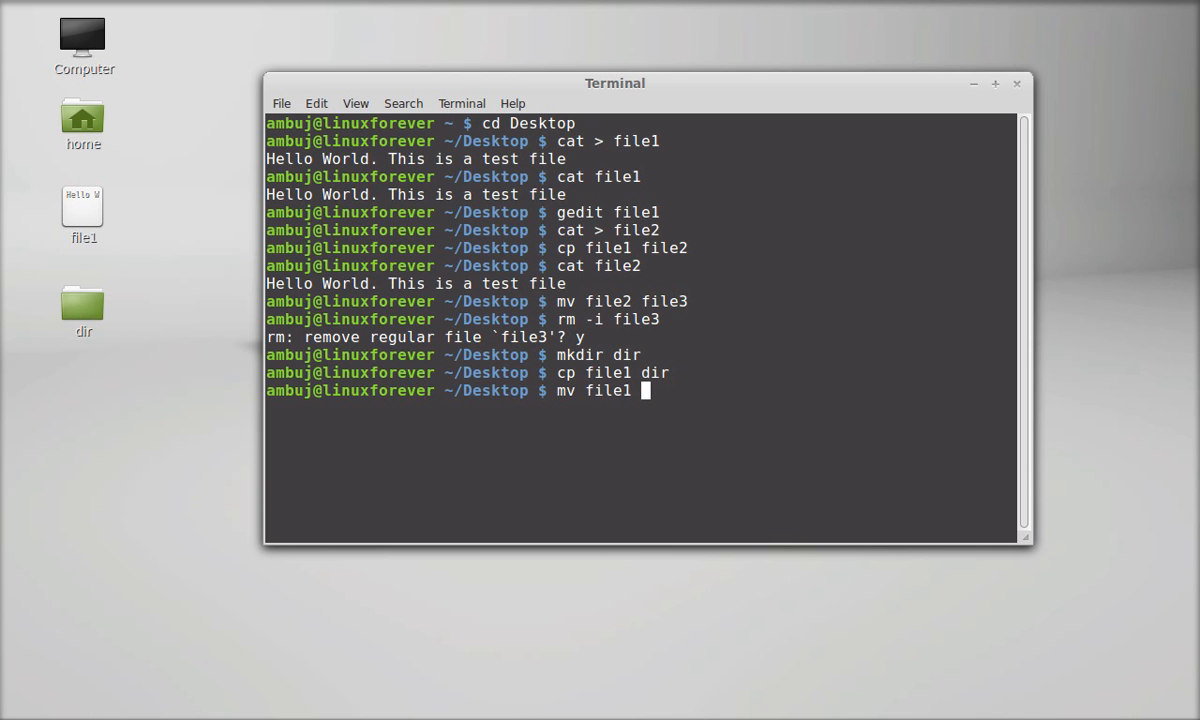
type("dir")
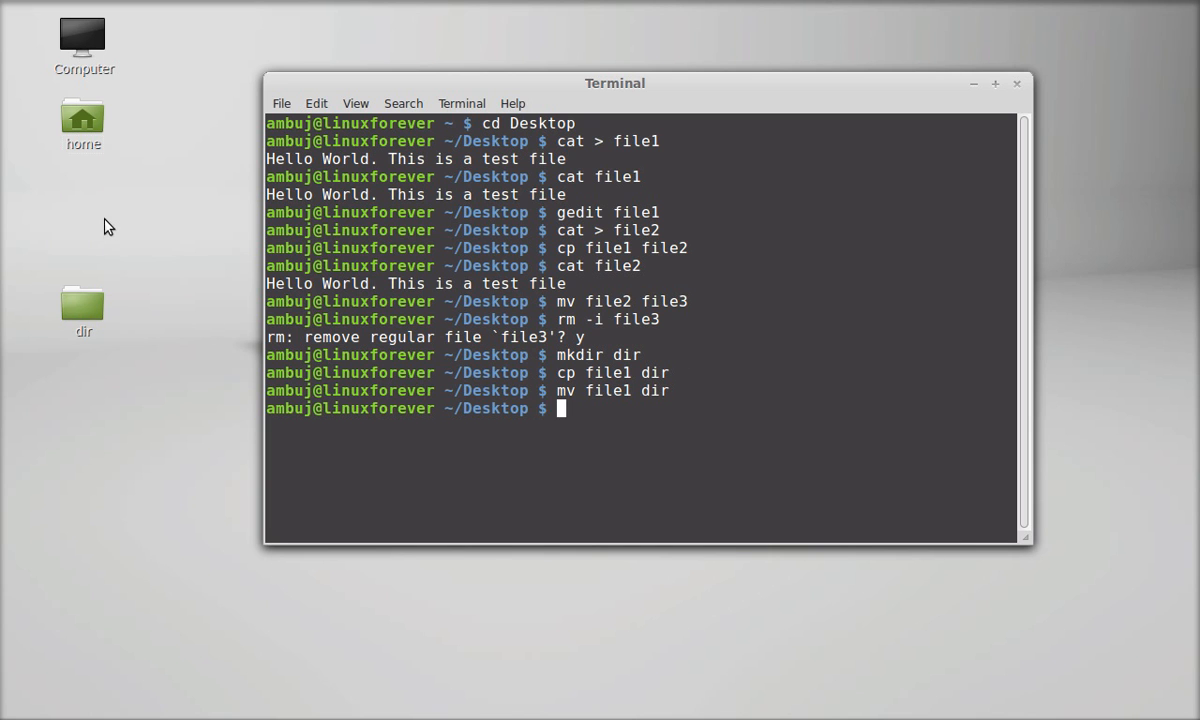
mouse_move(128, 252)
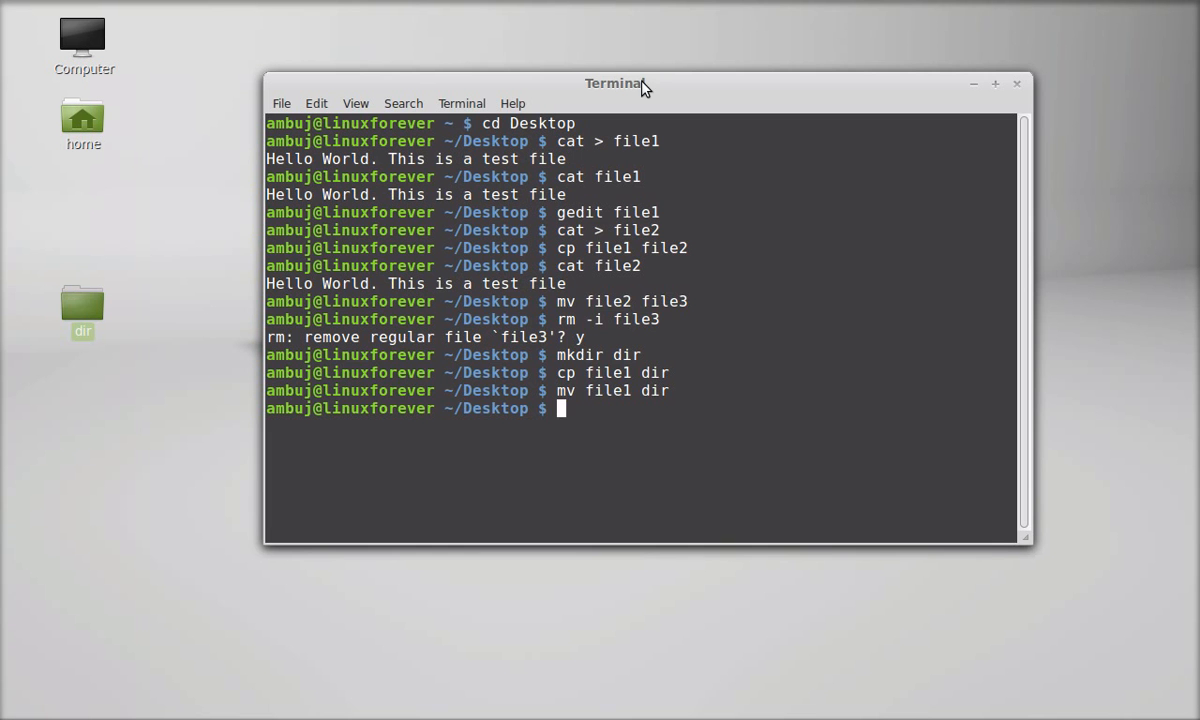
Nudge the Terminal window aside and close it, leaving Computer, home and dir on the desktop
left_click_drag(644, 84, 600, 60)
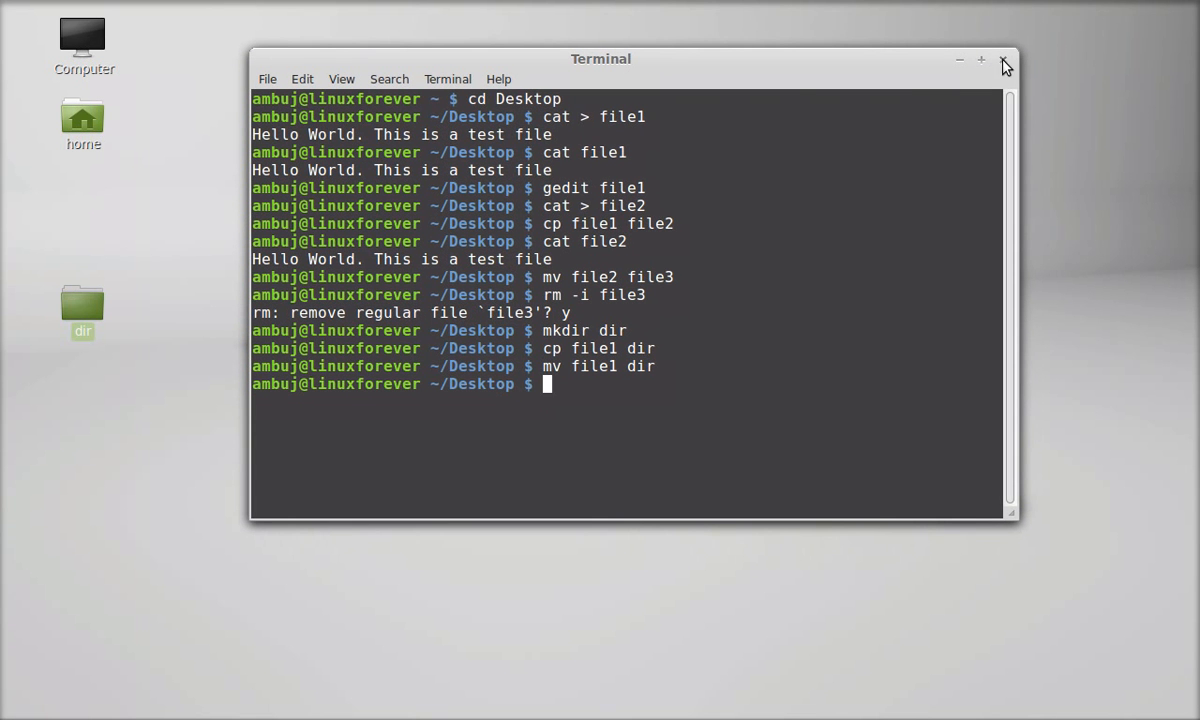
mouse_move(784, 80)
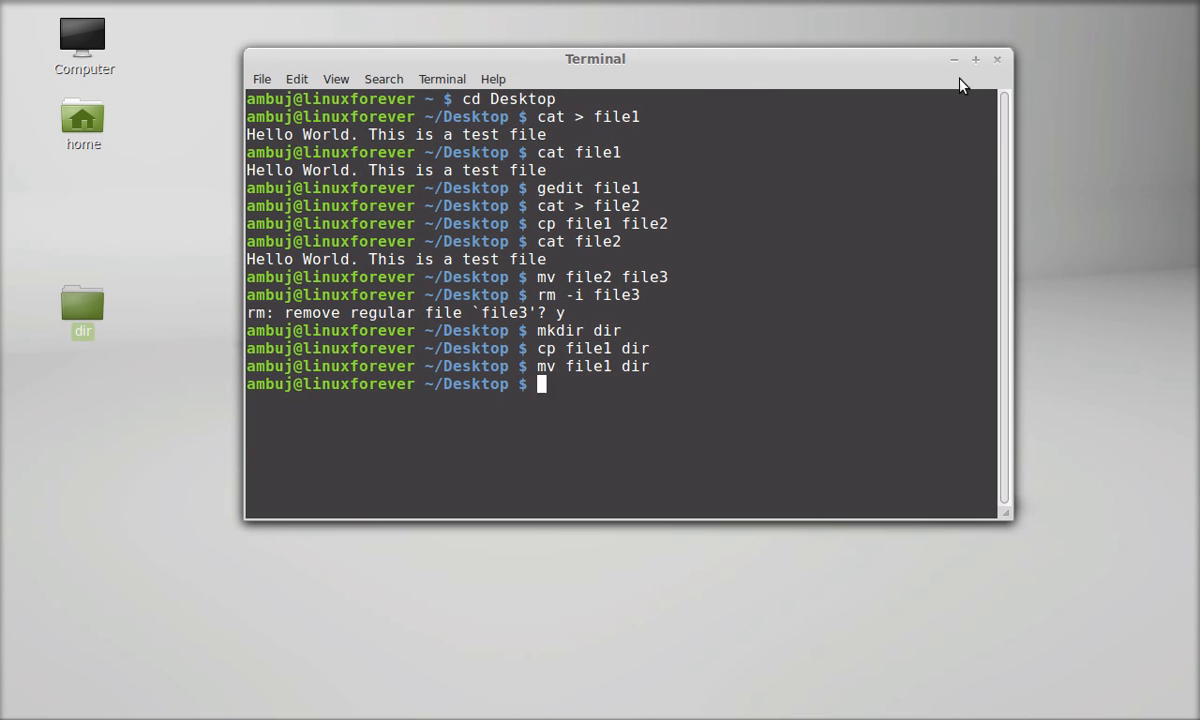
left_click(998, 58)
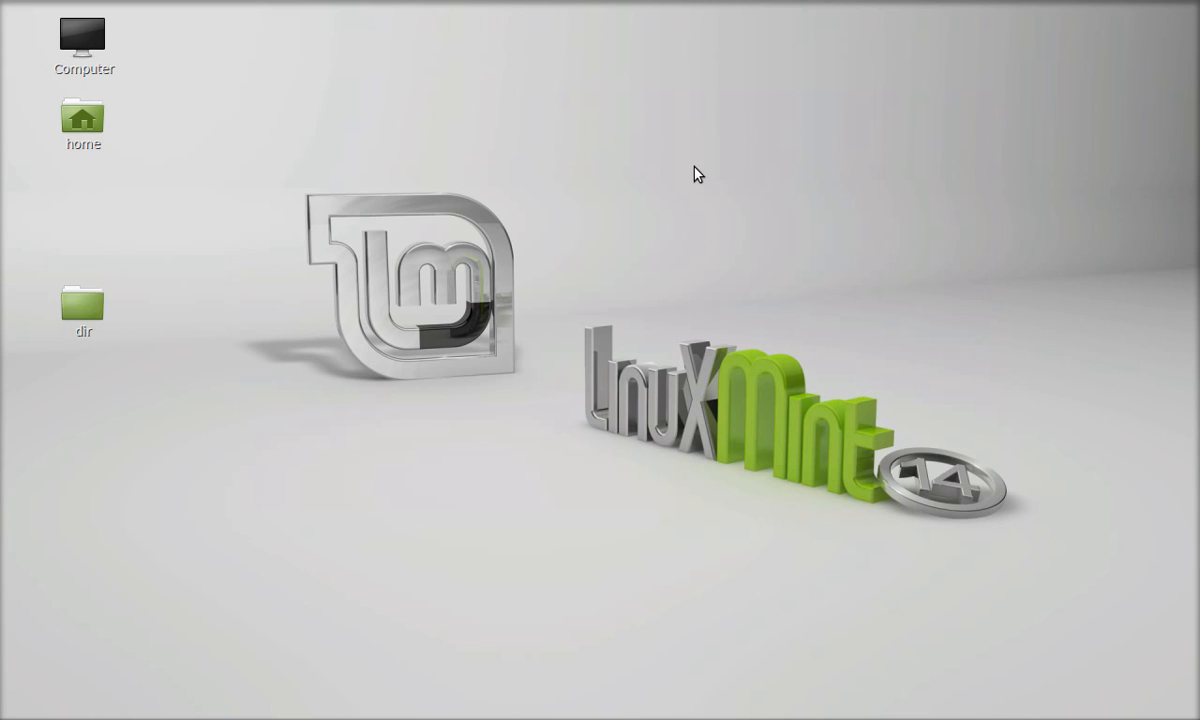
mouse_move(950, 302)
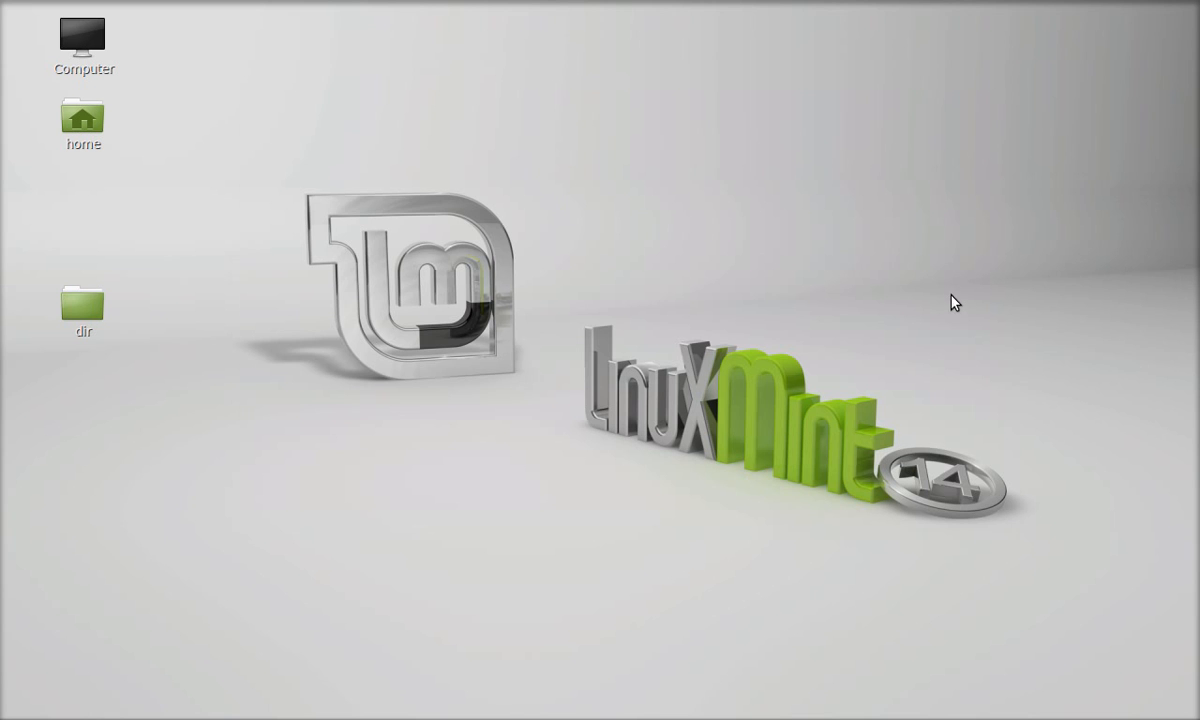
mouse_move(944, 318)
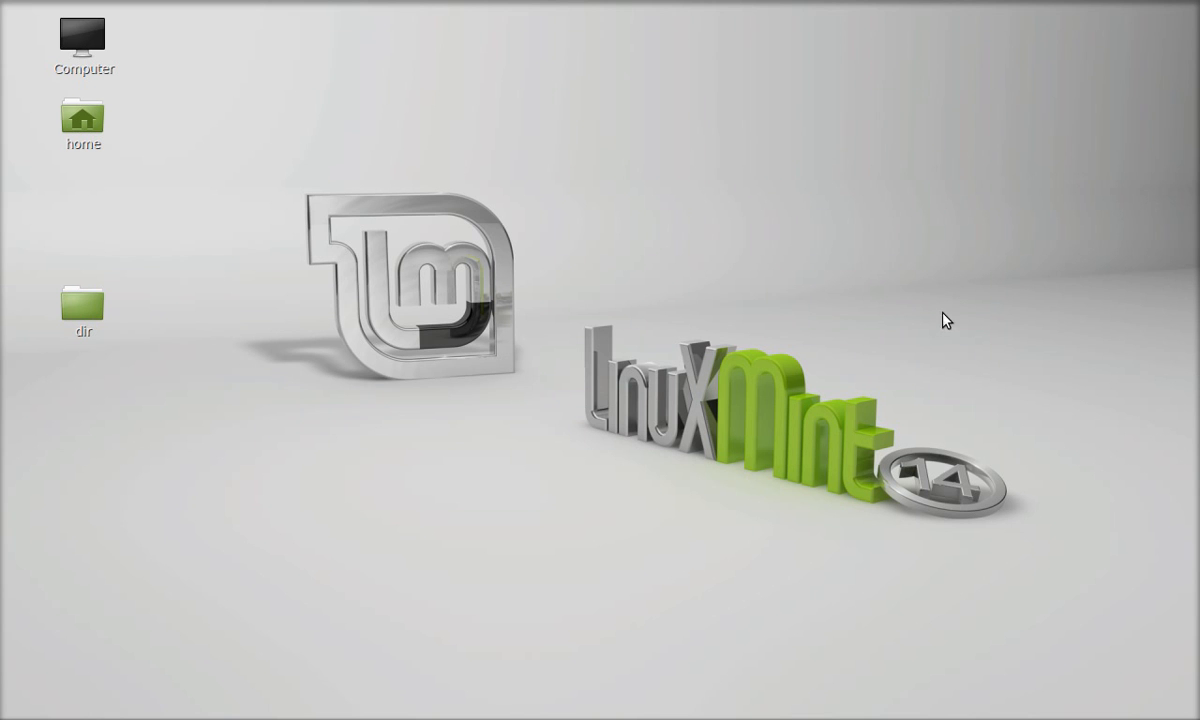
mouse_move(1008, 708)
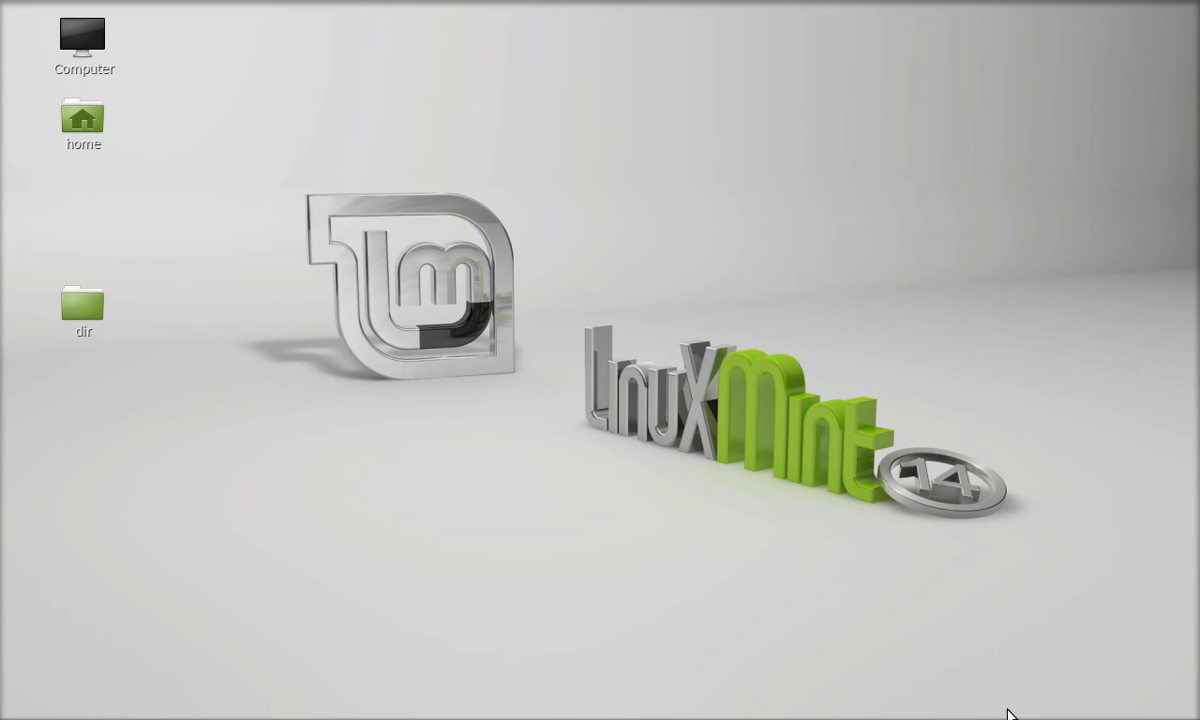